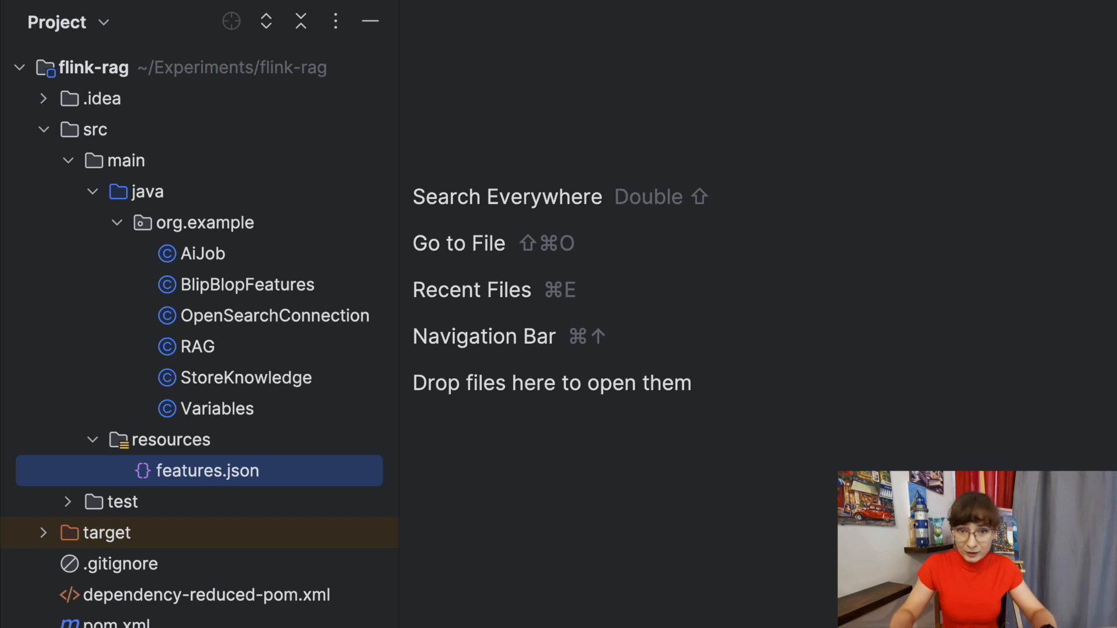
Open features.json, turn on soft-wrap and scroll through the BlipBlop feature descriptions.
double_click(206, 470)
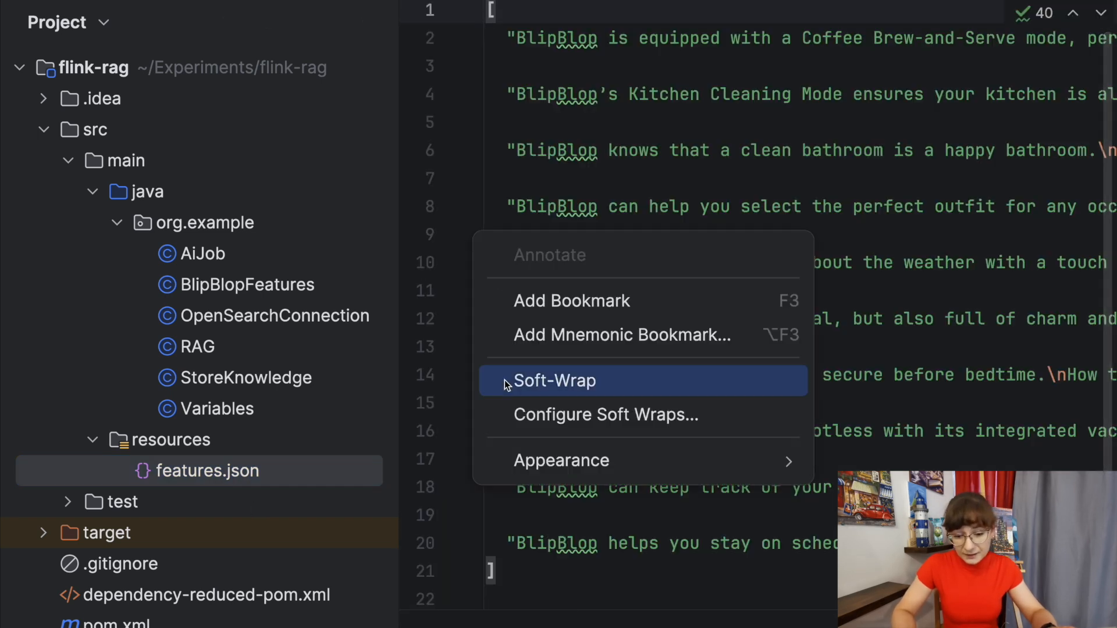
click(554, 381)
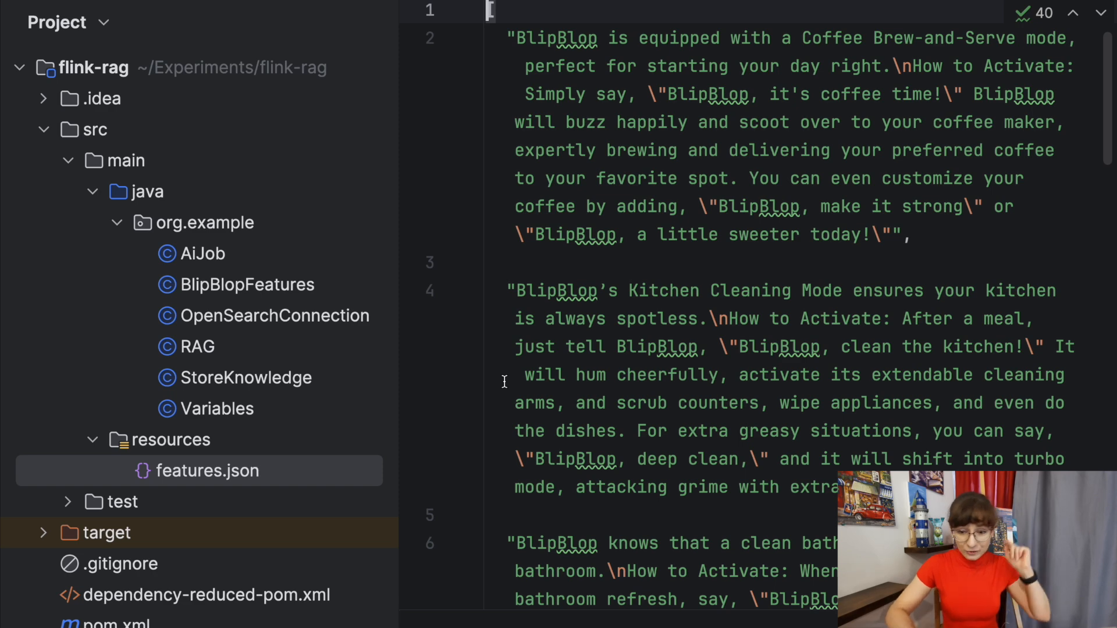
mouse_move(650, 270)
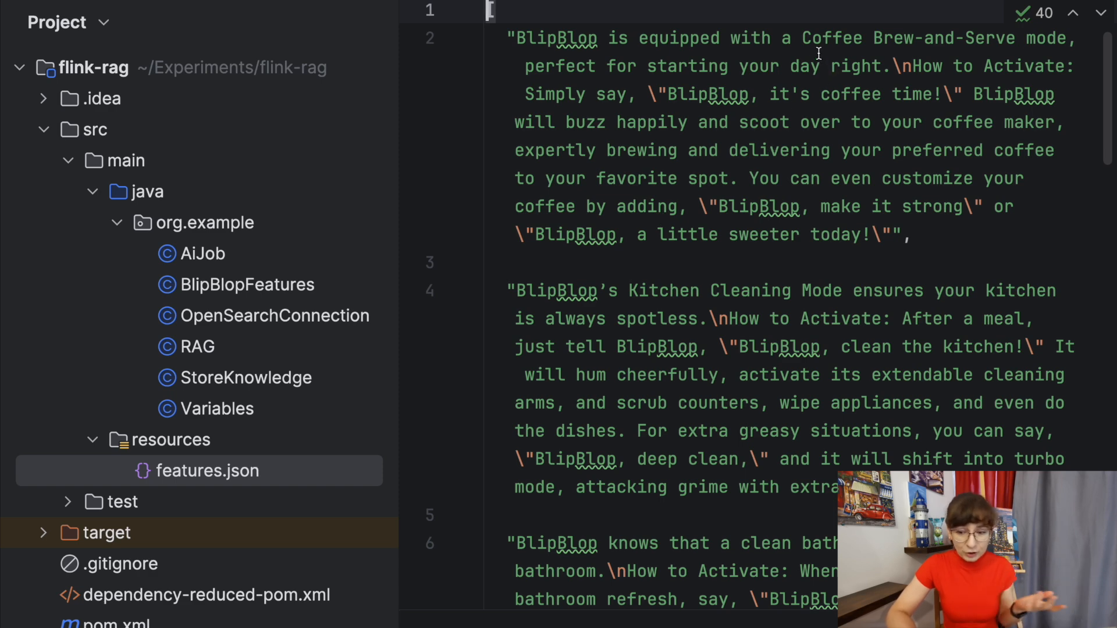
scroll(down, 3)
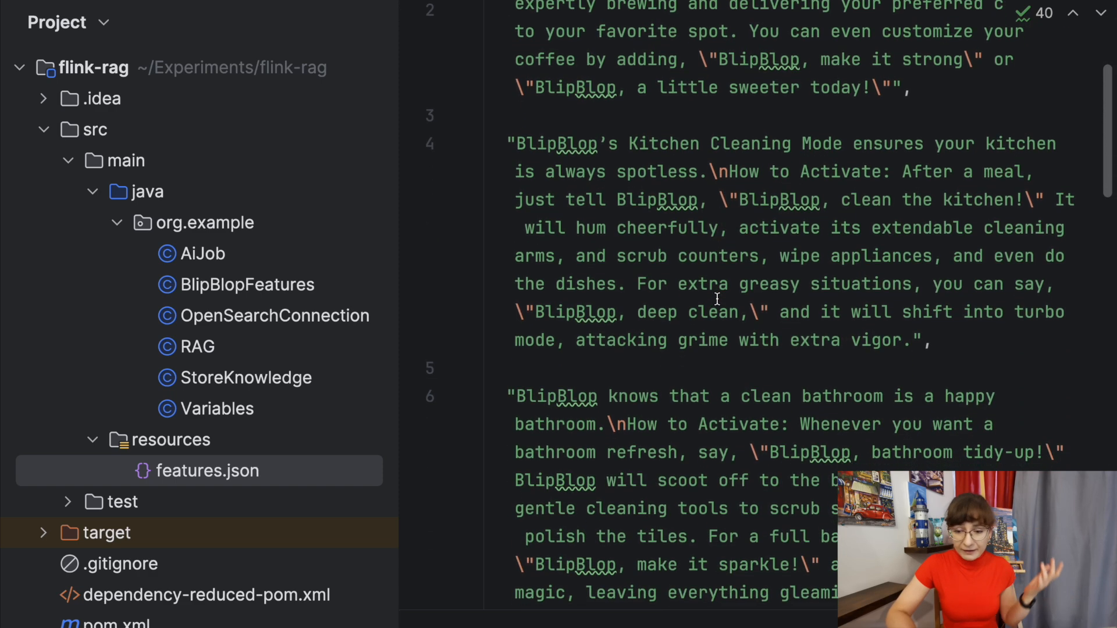
scroll(down, 3)
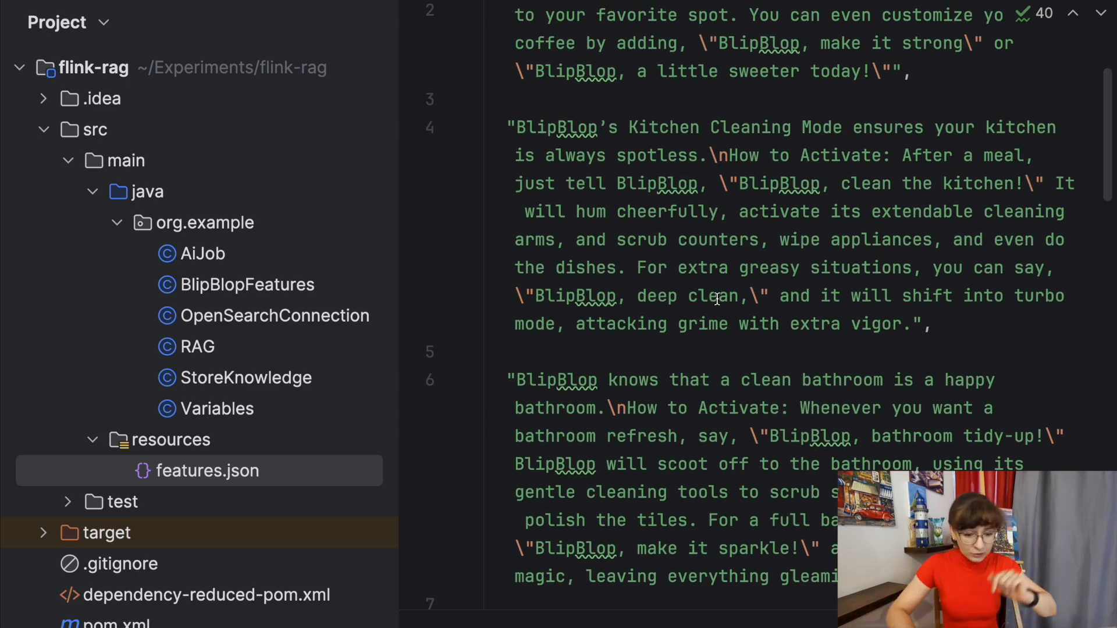
Browse BlipBlopFeatures, OpenSearchConnection, StoreKnowledge and features.json, ending on the RAG class.
click(247, 284)
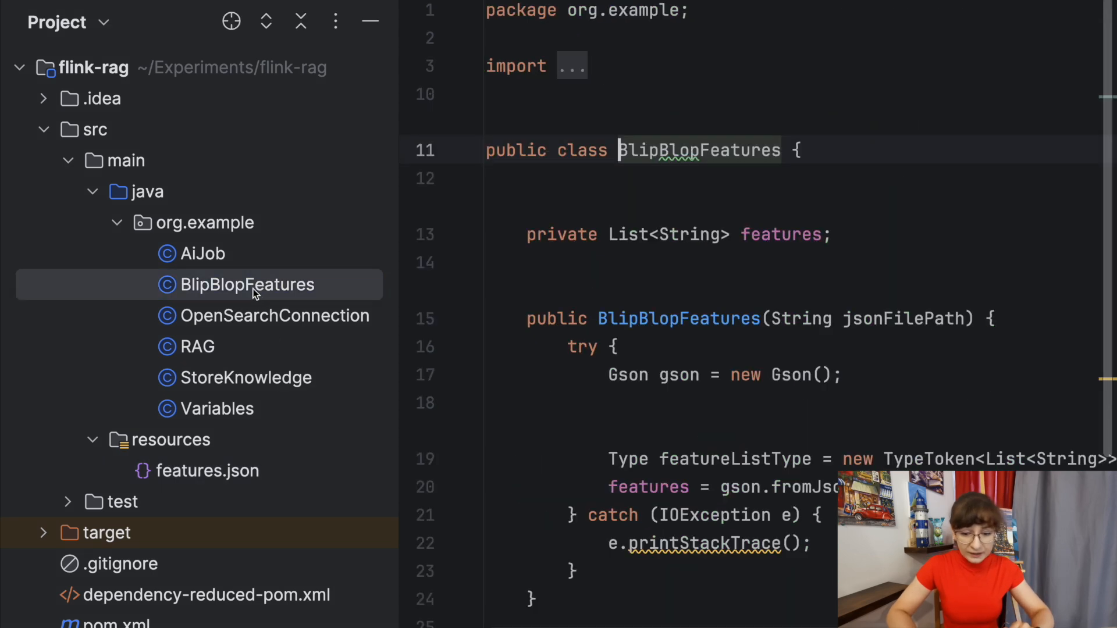
scroll(down, 3)
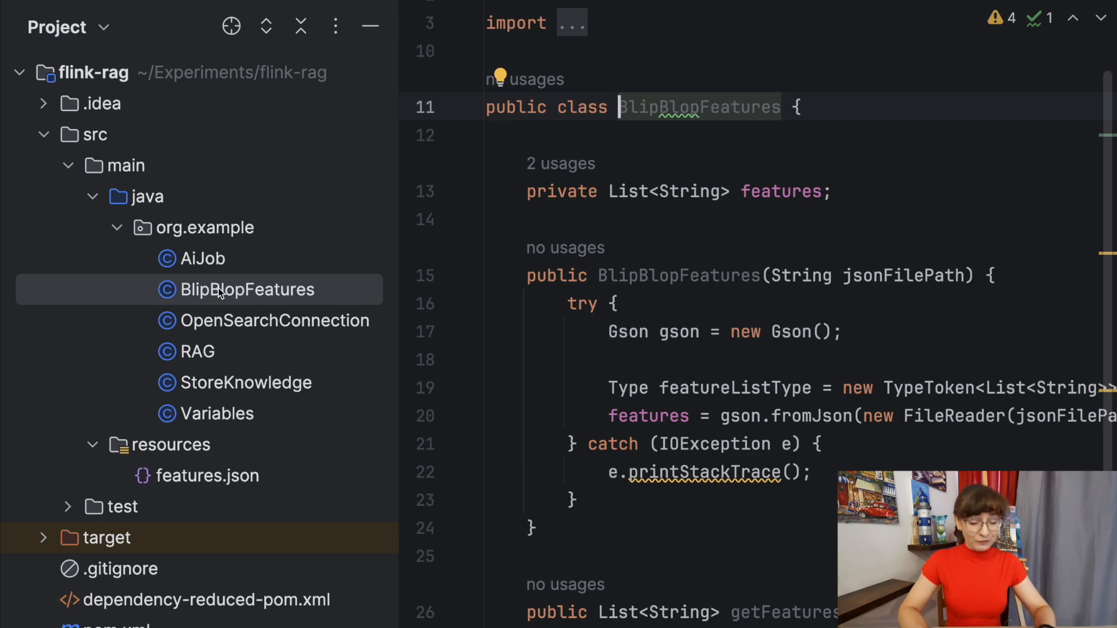
click(274, 319)
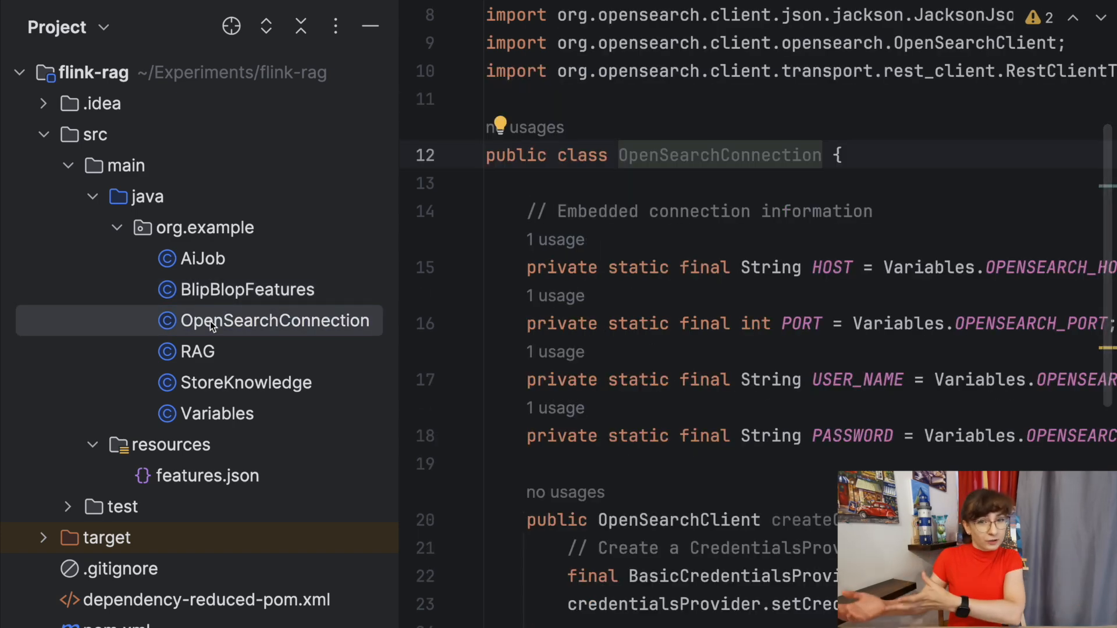
mouse_move(203, 429)
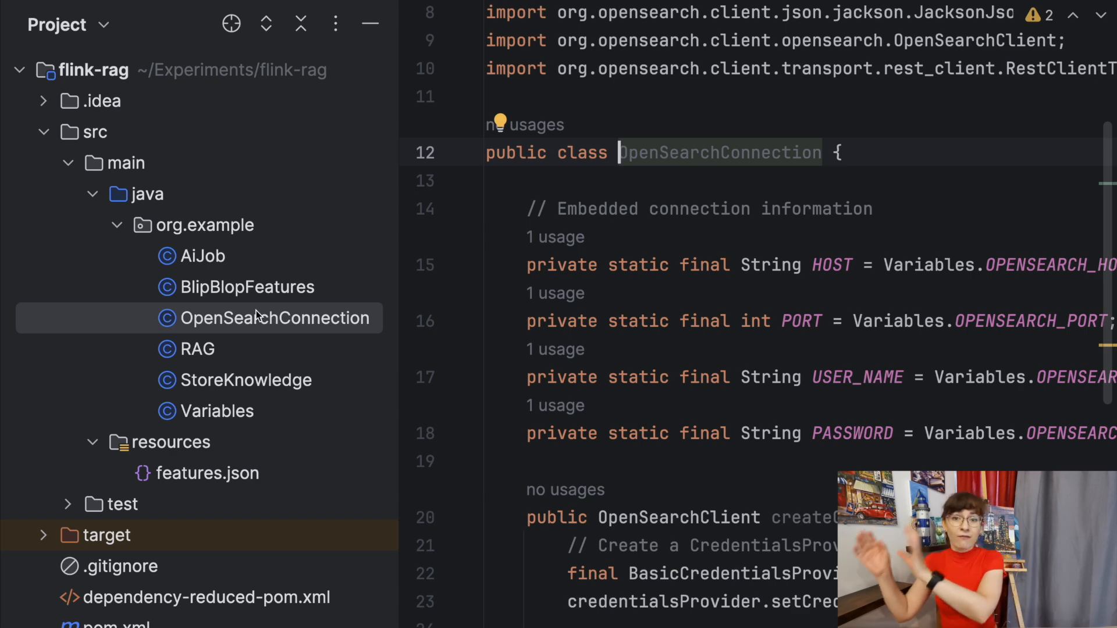
mouse_move(242, 340)
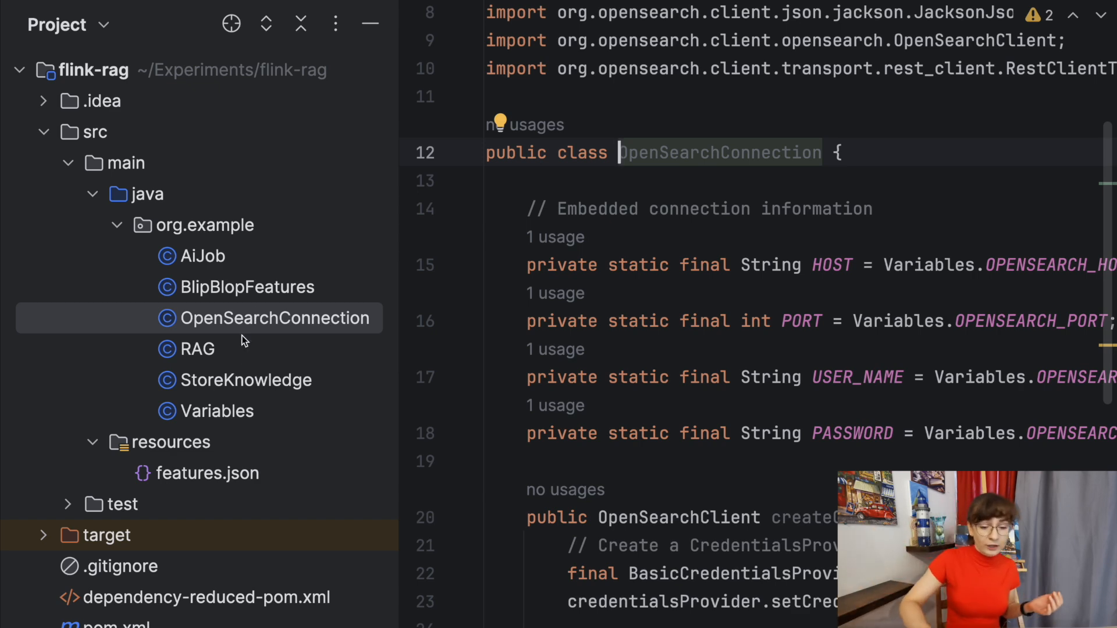
click(247, 380)
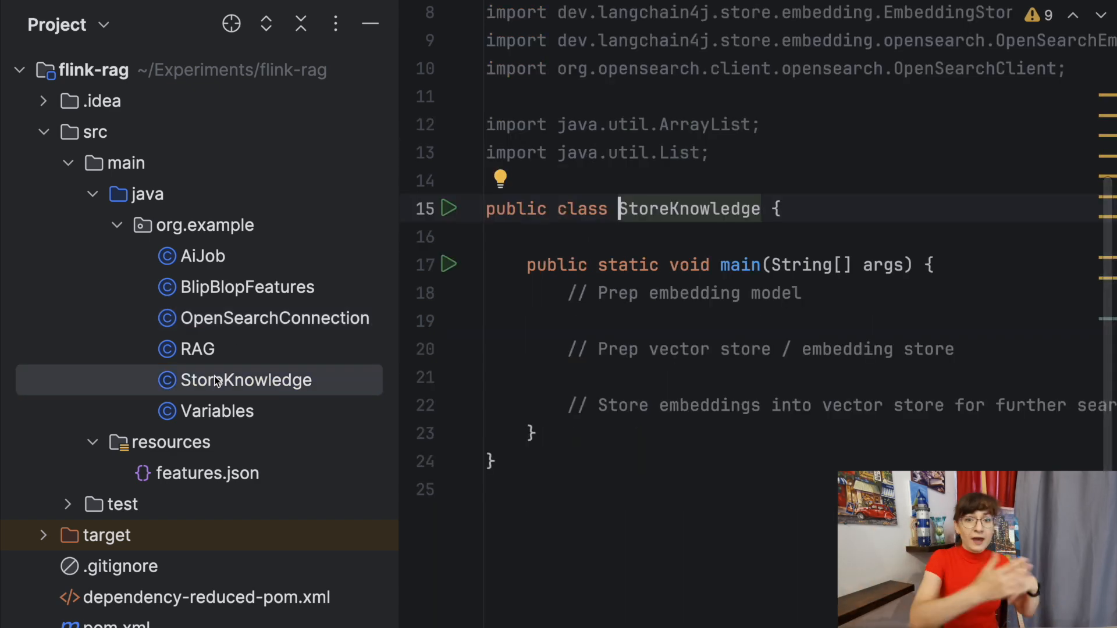
mouse_move(184, 470)
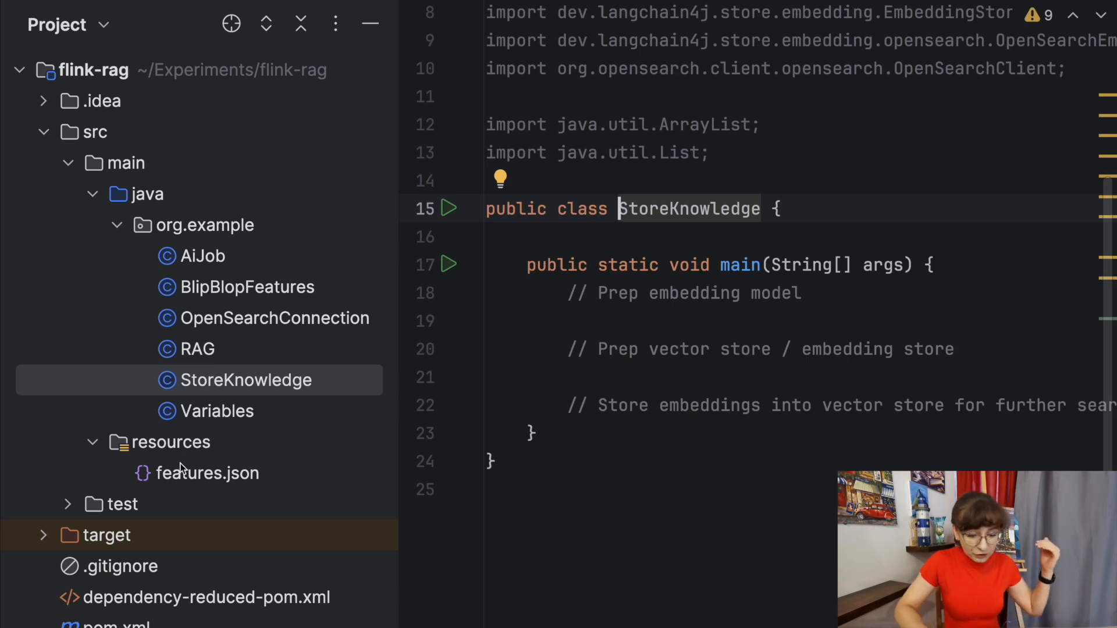
click(207, 473)
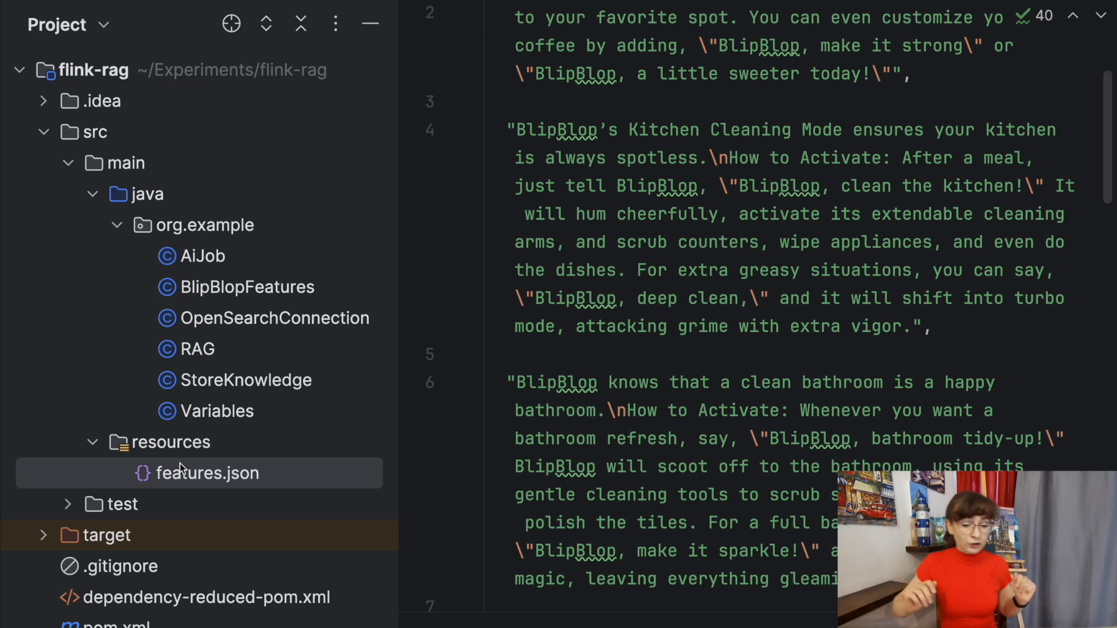
click(276, 318)
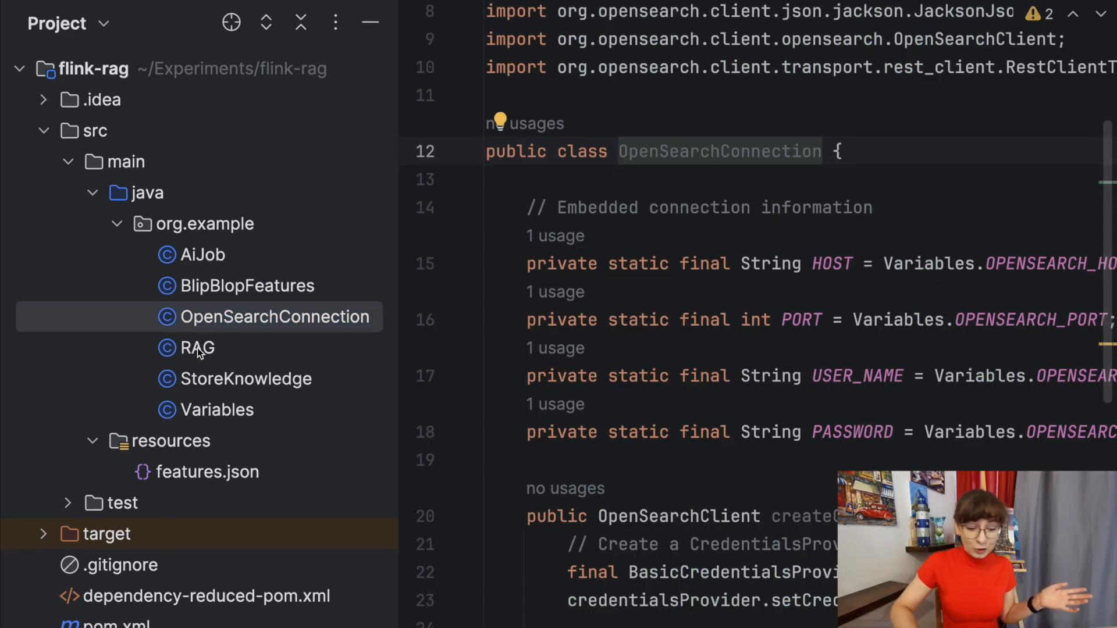
click(197, 348)
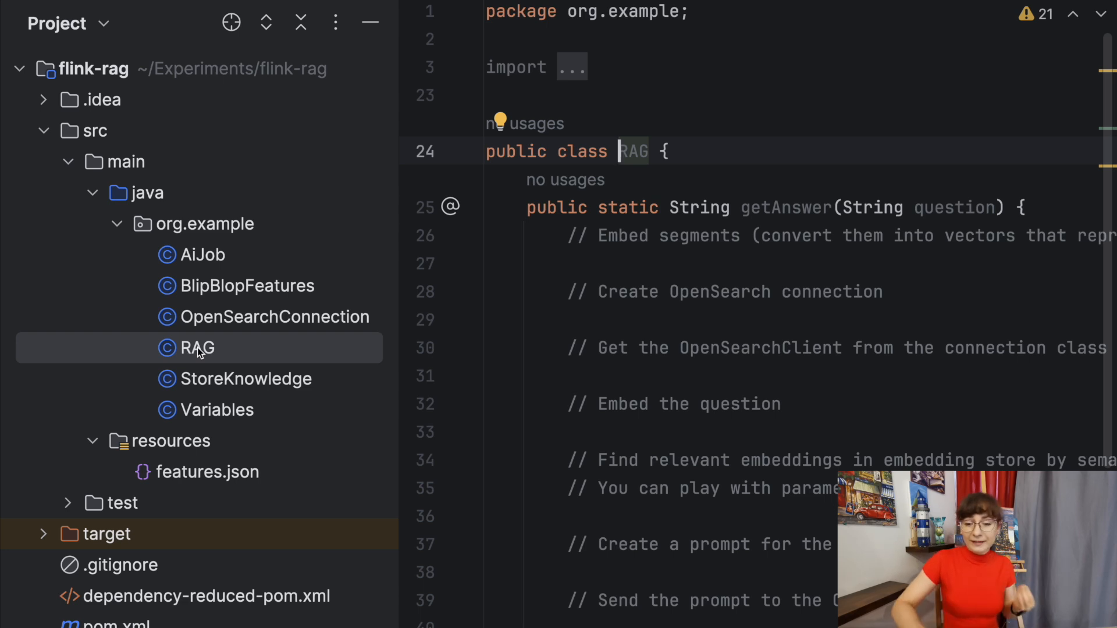
Highlight getAnswer's question parameter, review AiJob's Flink outline, then return to StoreKnowledge.
double_click(955, 208)
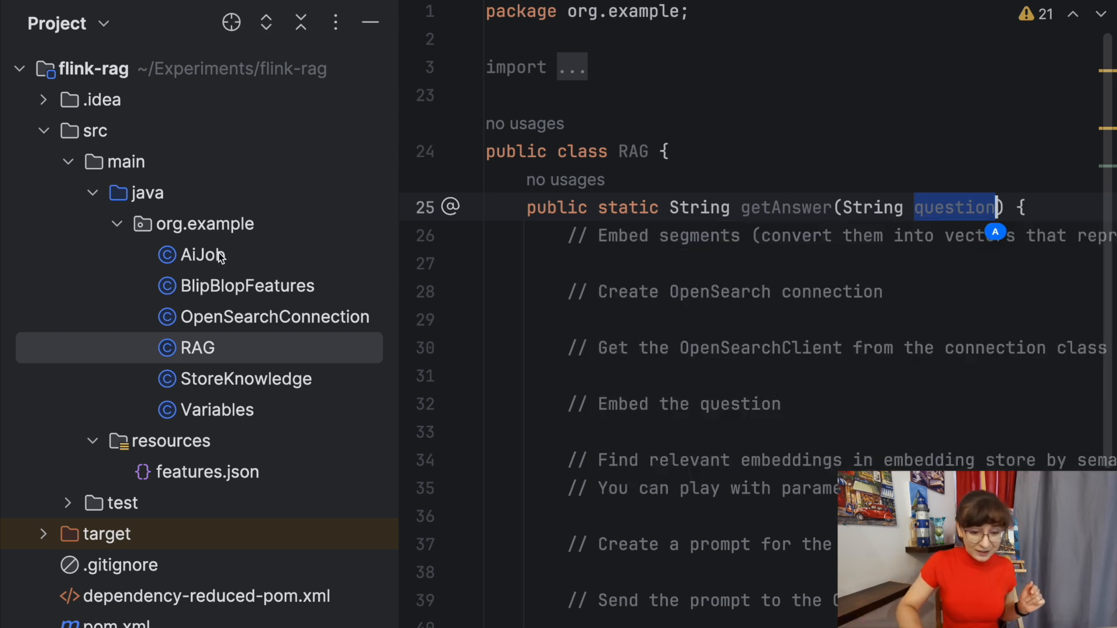
click(206, 255)
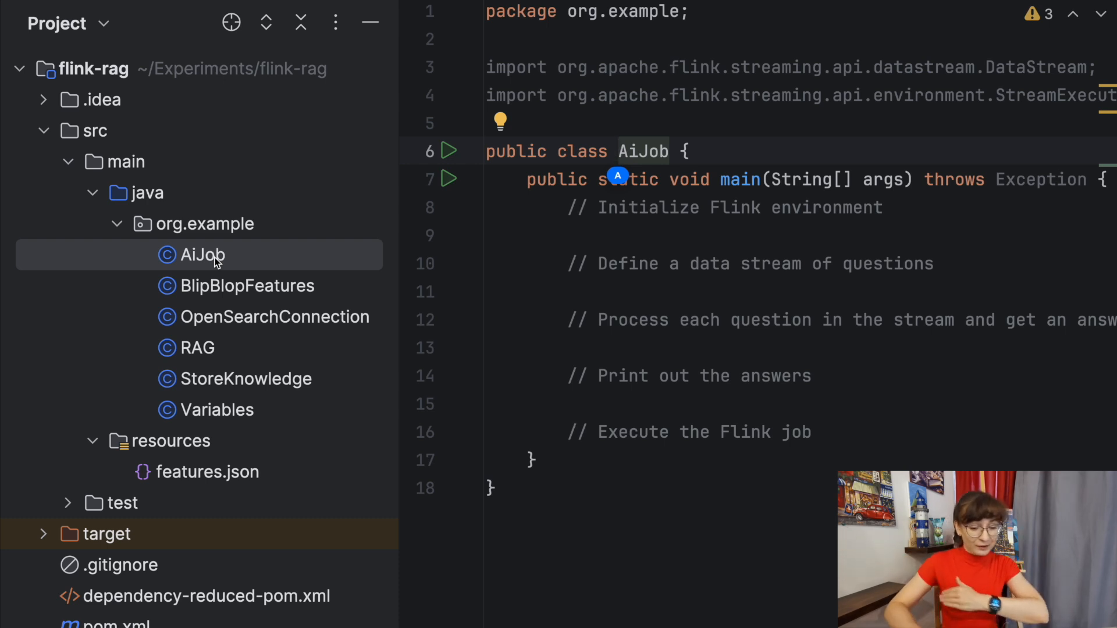
click(248, 378)
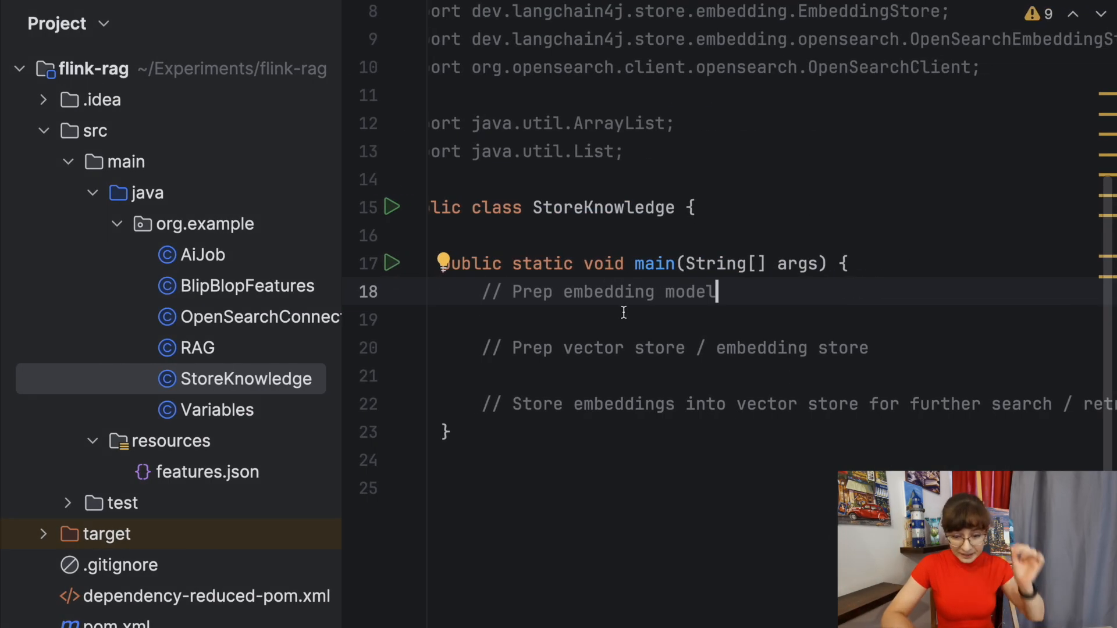
Add an OpenAiEmbeddingModel built with Variables.OPENAI_API_KEY below the '// Prep embedding model' comment.
key(enter)
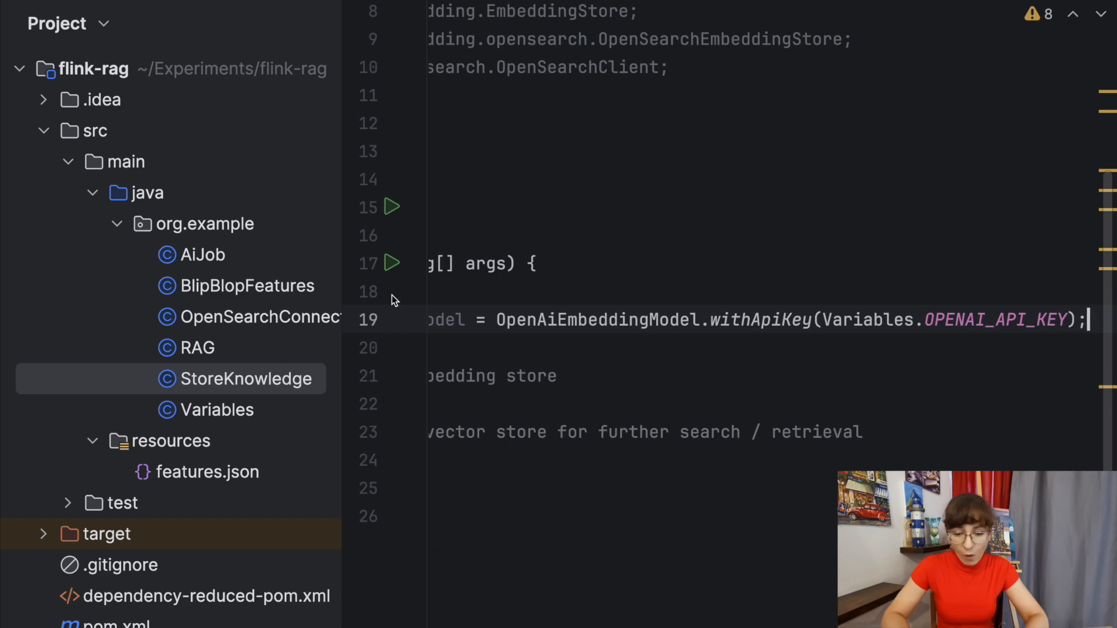
right_click(388, 291)
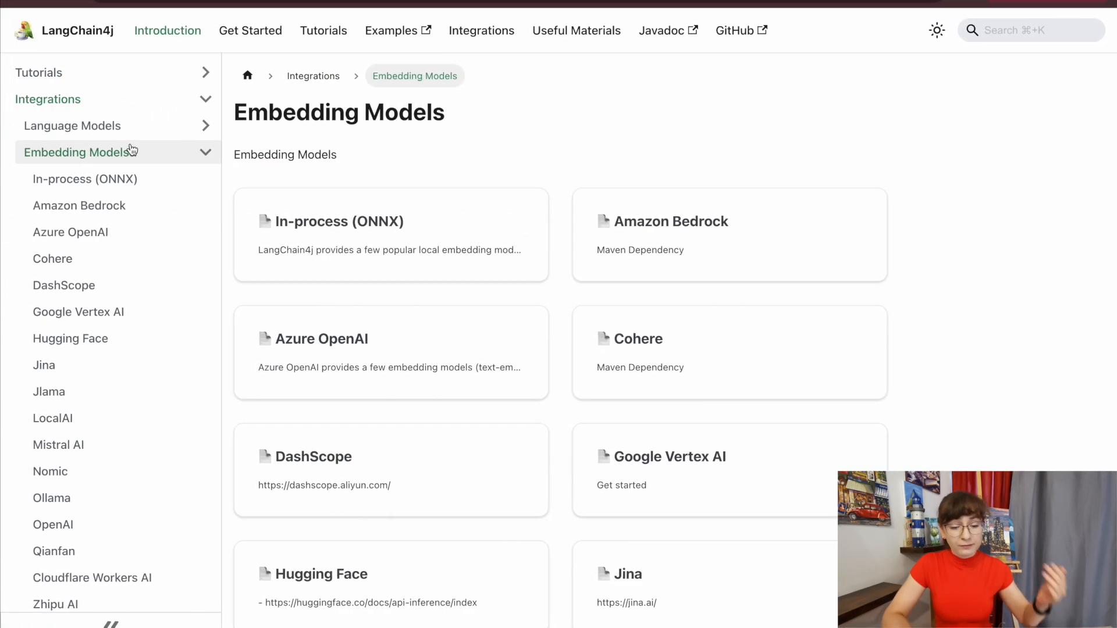
Read LangChain4j's In-process (ONNX) page through the all-MiniLM-L6-v2 examples to Parallelization.
scroll(down, 3)
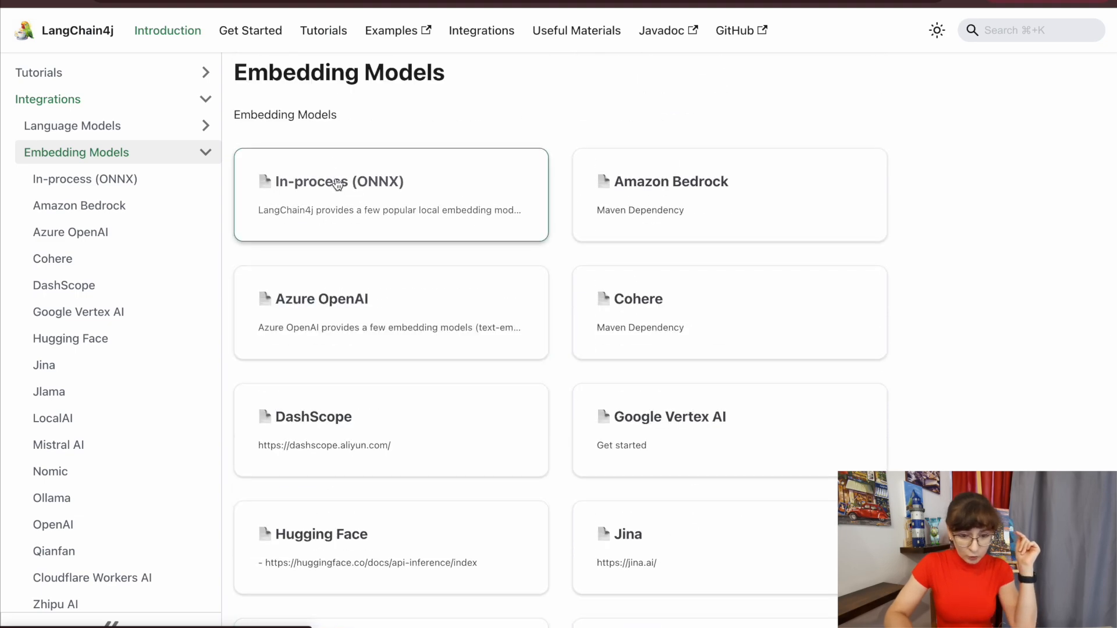
click(335, 181)
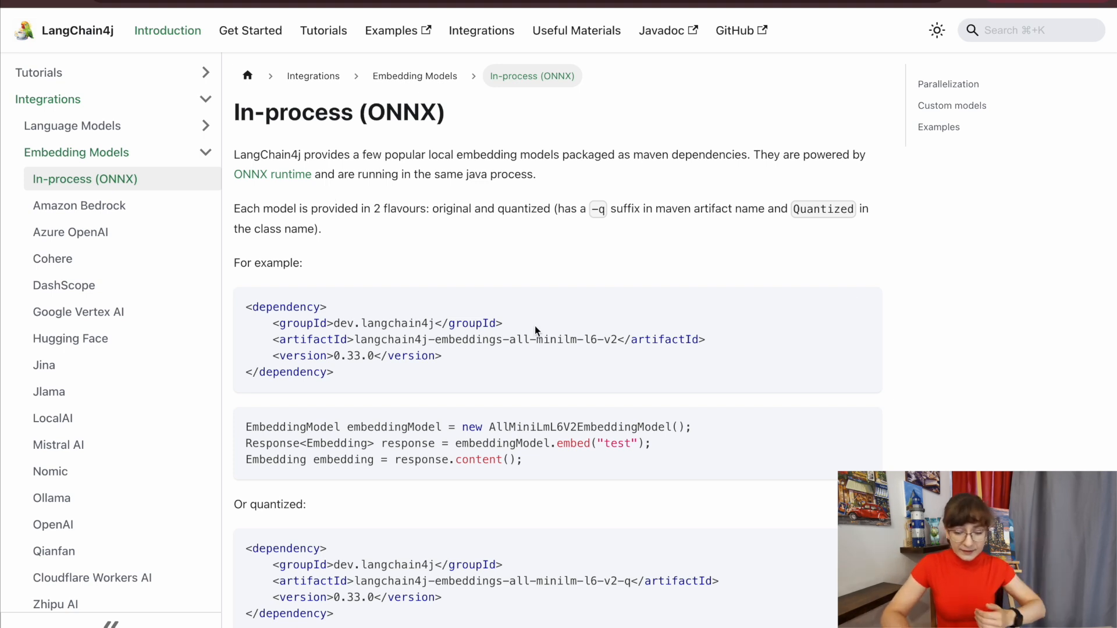
scroll(down, 3)
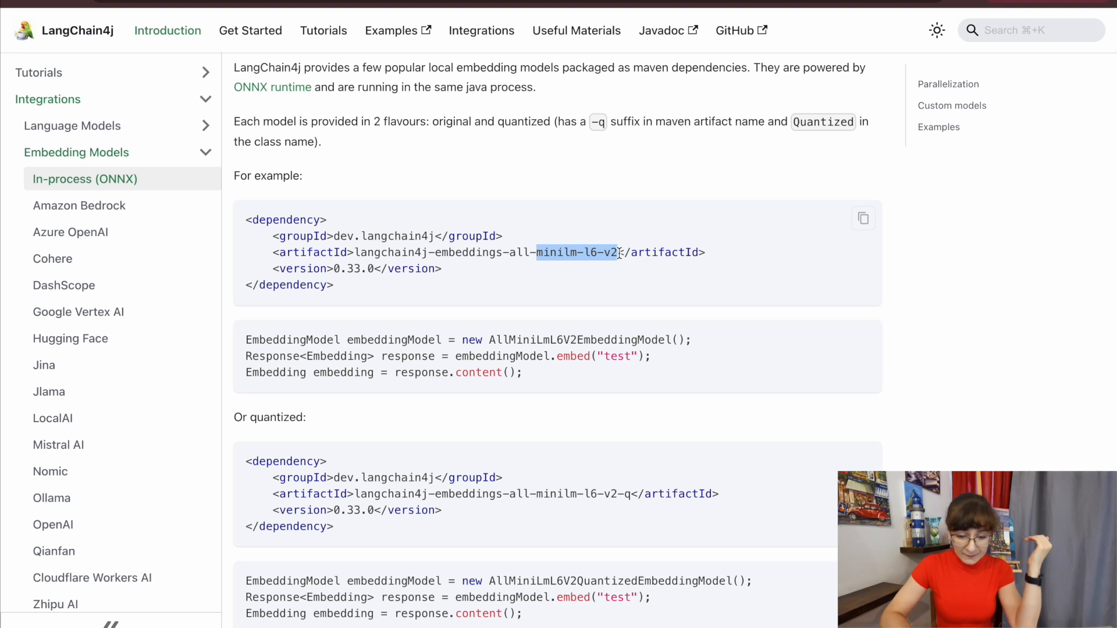
scroll(down, 3)
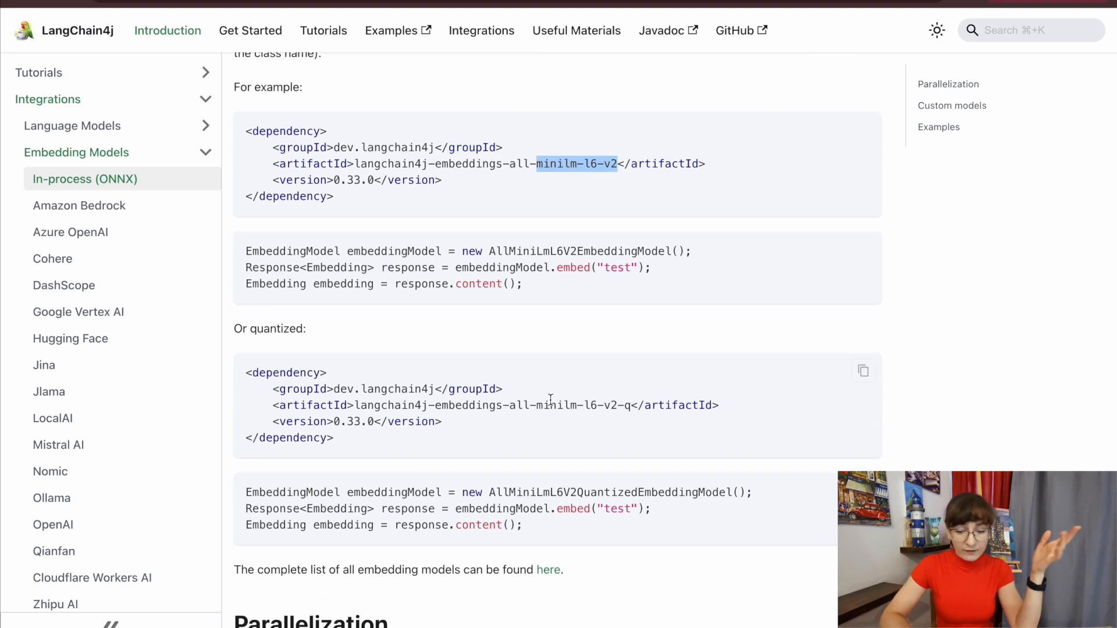
scroll(down, 3)
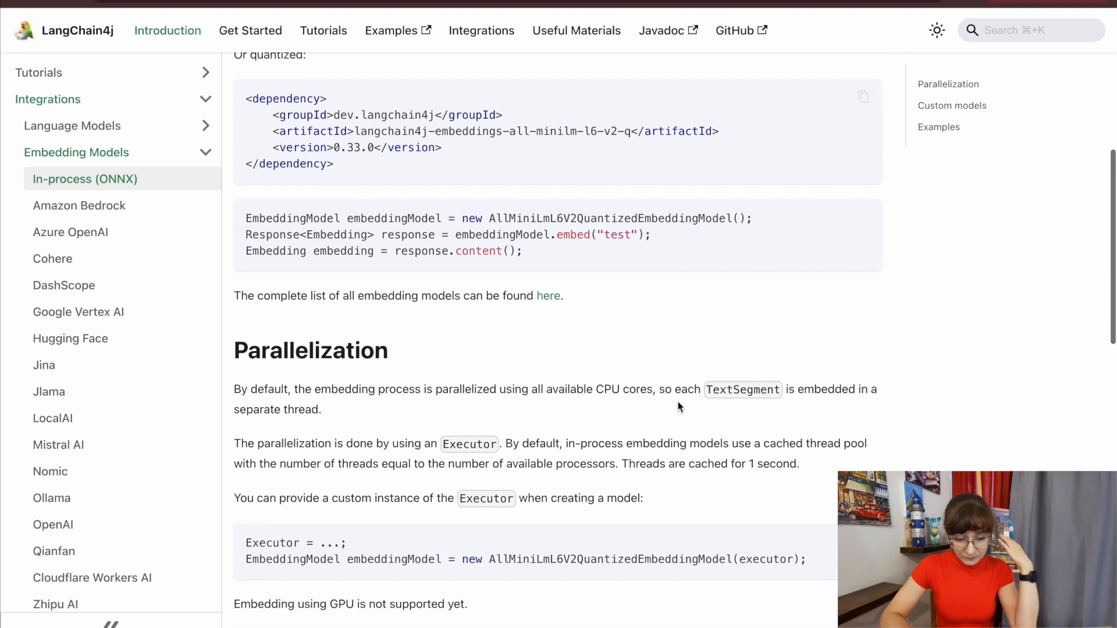
scroll(down, 3)
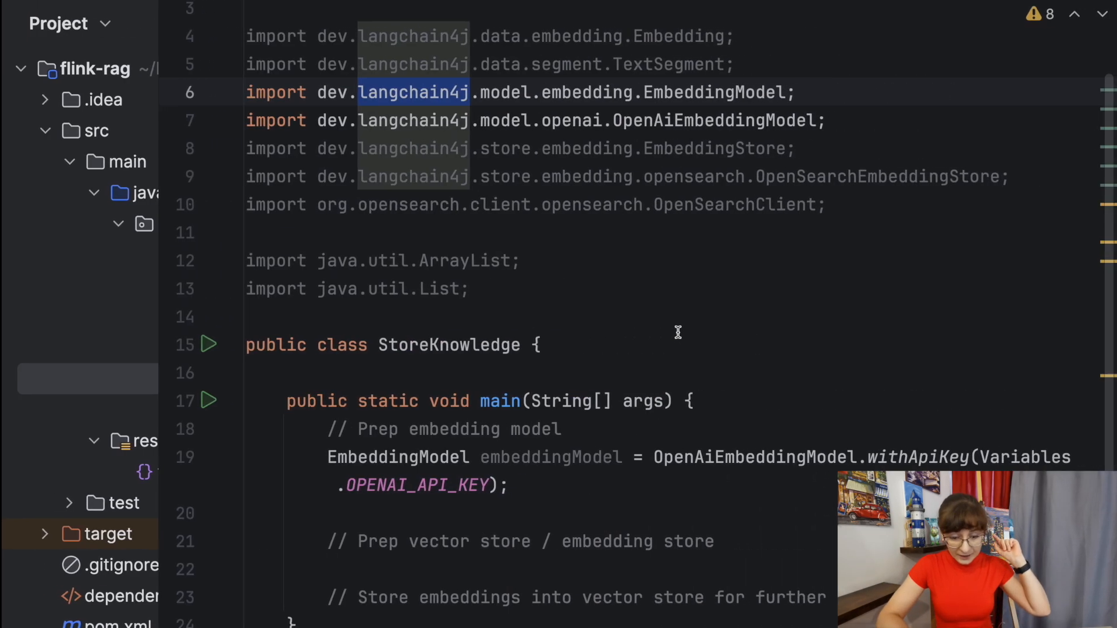
Add the OpenSearchConnection client, OpenSearchEmbeddingStore builder and a BlipBlopFeatures instance to StoreKnowledge.main.
scroll(down, 3)
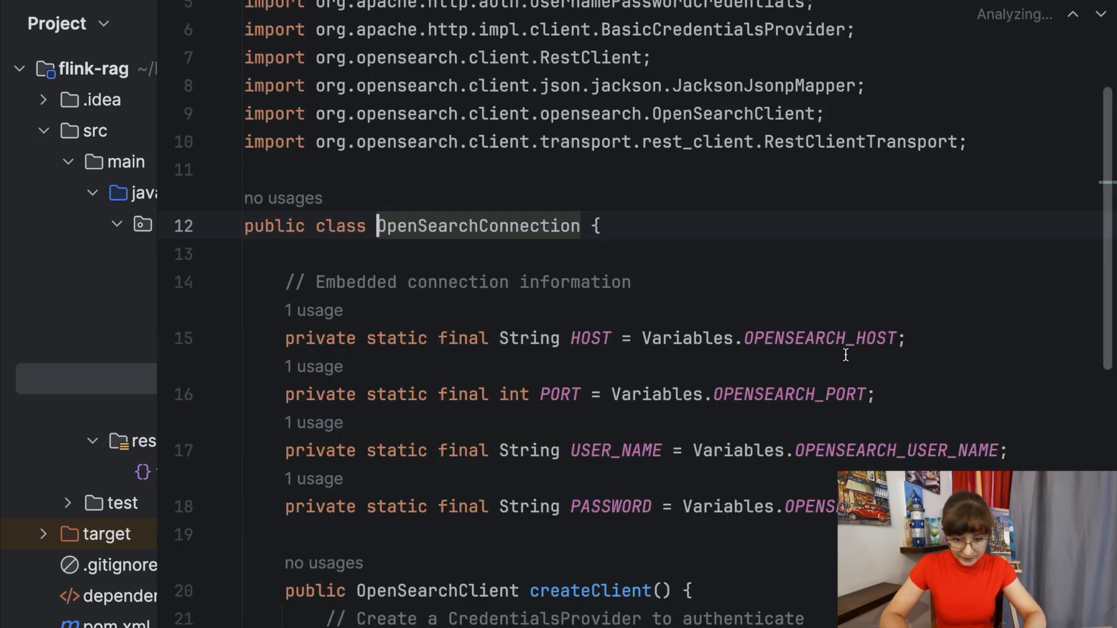
scroll(down, 3)
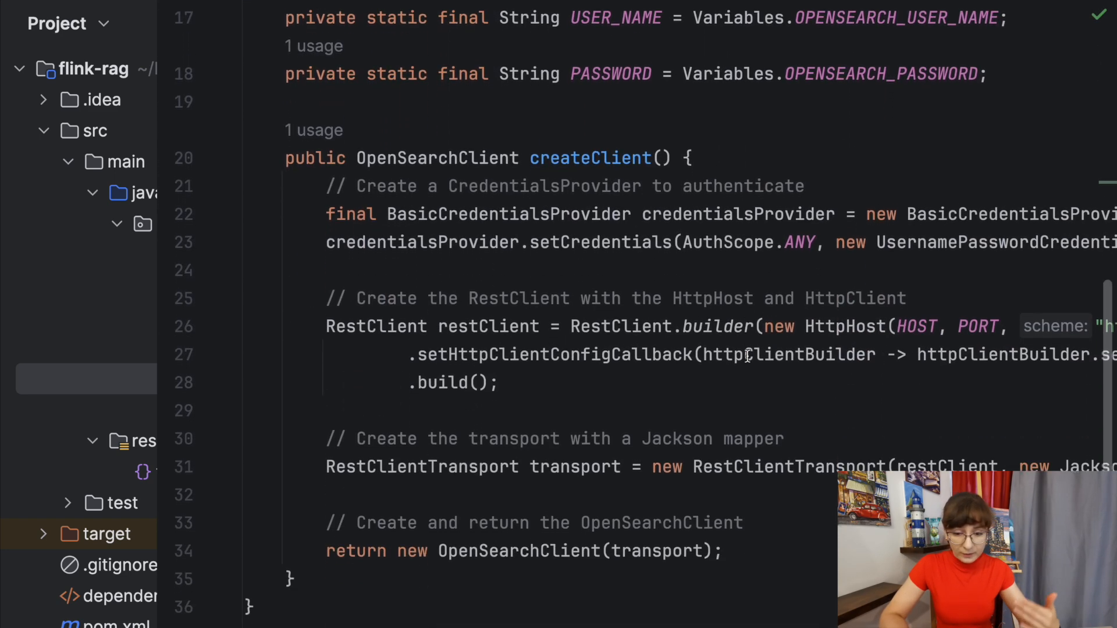
scroll(down, 3)
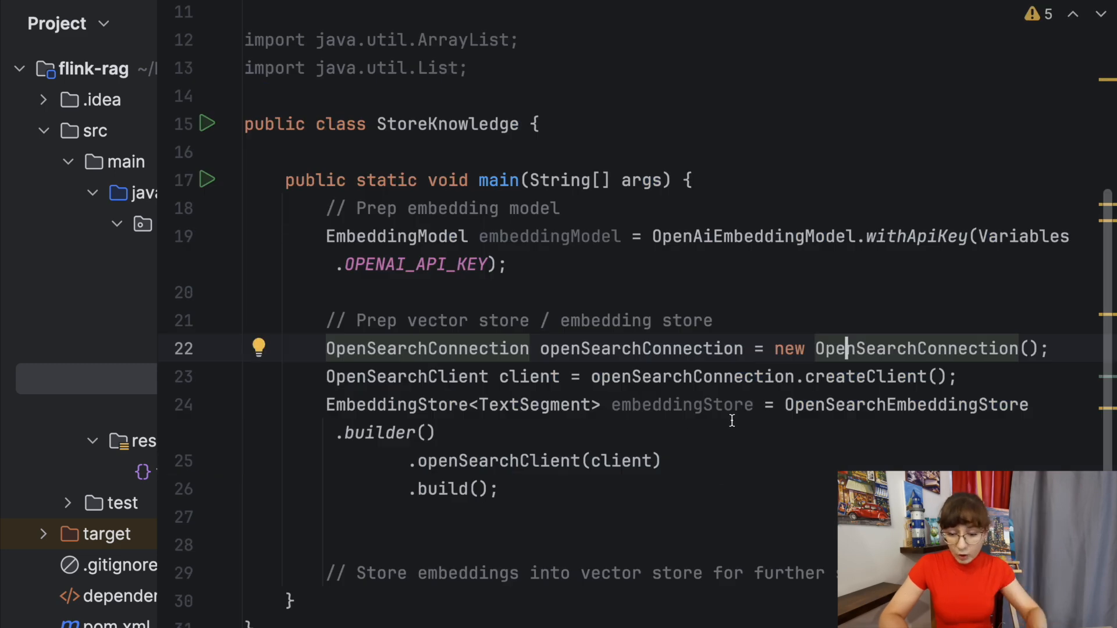
double_click(680, 405)
text(BlipBlopFeatures blipBlopFeatures = new BlipBlopFe)
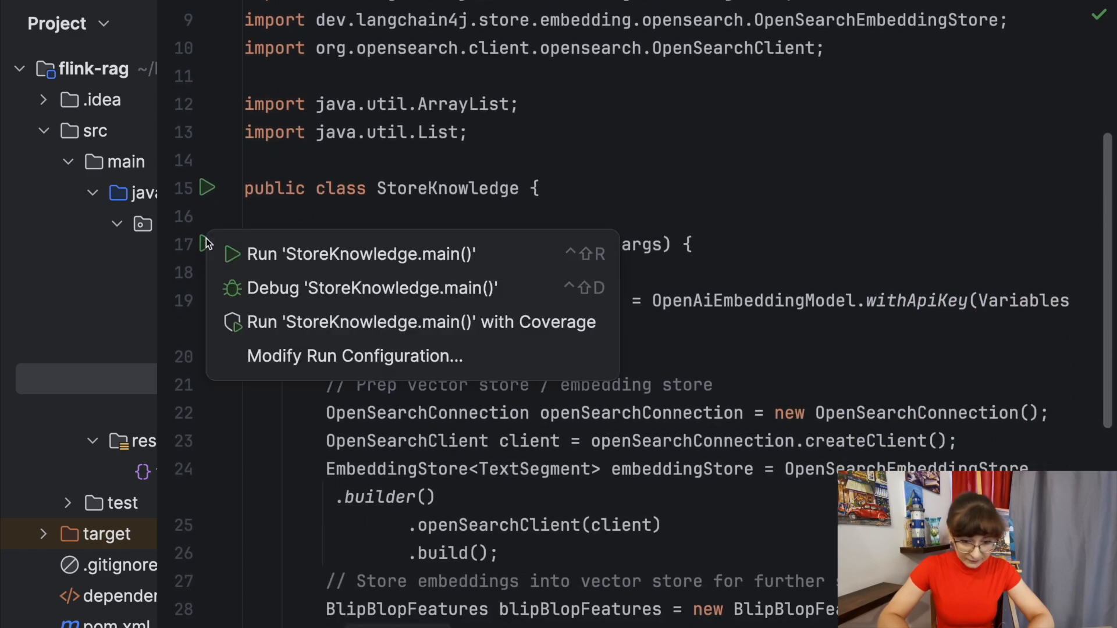
Run StoreKnowledge.main() and open the service's OpenSearch Dashboards host link in Aiven.
click(361, 255)
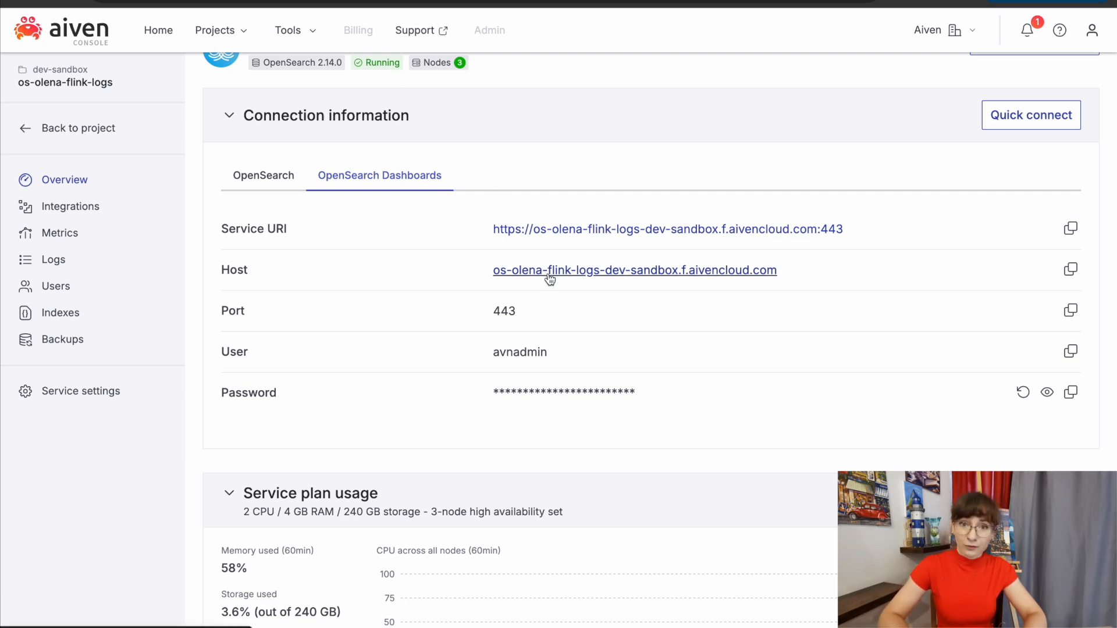
click(1070, 392)
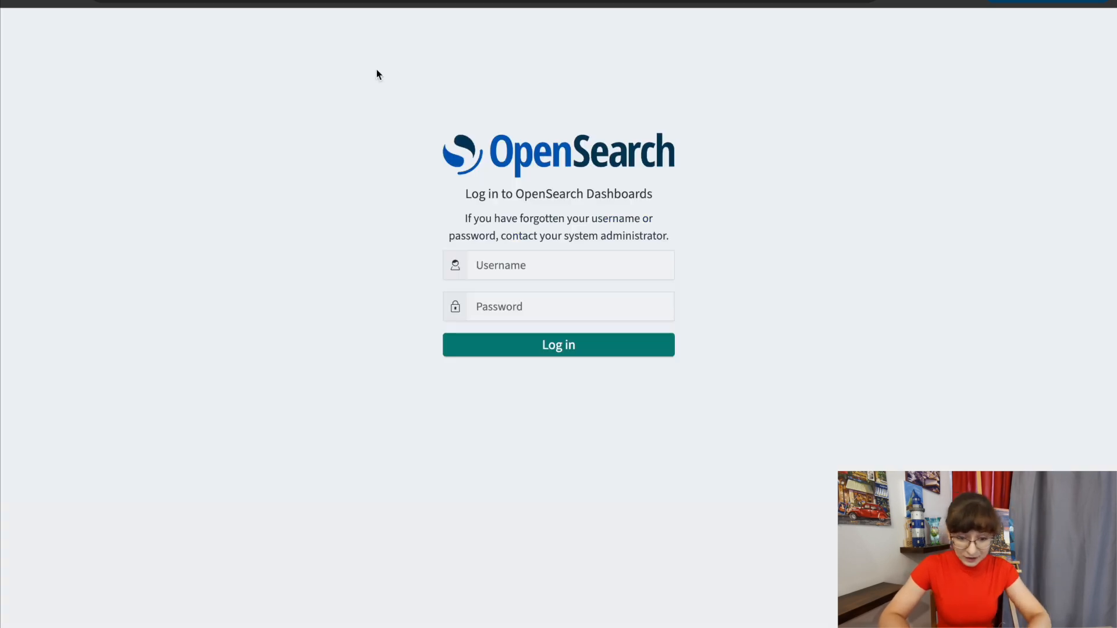
Log in as avnadmin and inspect the ten stored BlipBlop documents' text and vectors.
text(avnadmin)
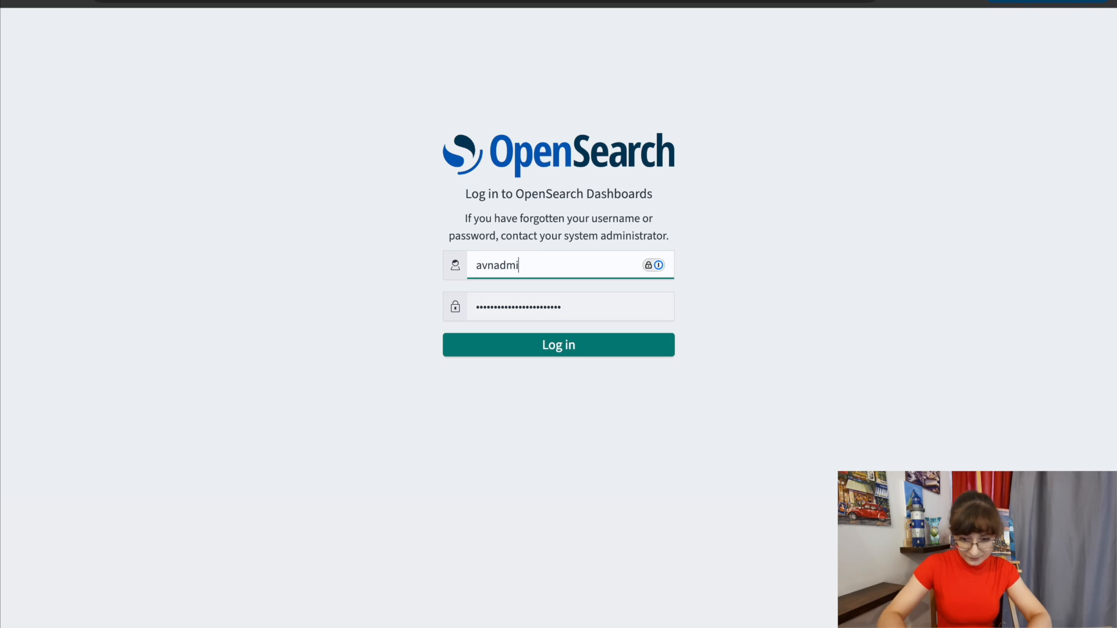
click(558, 345)
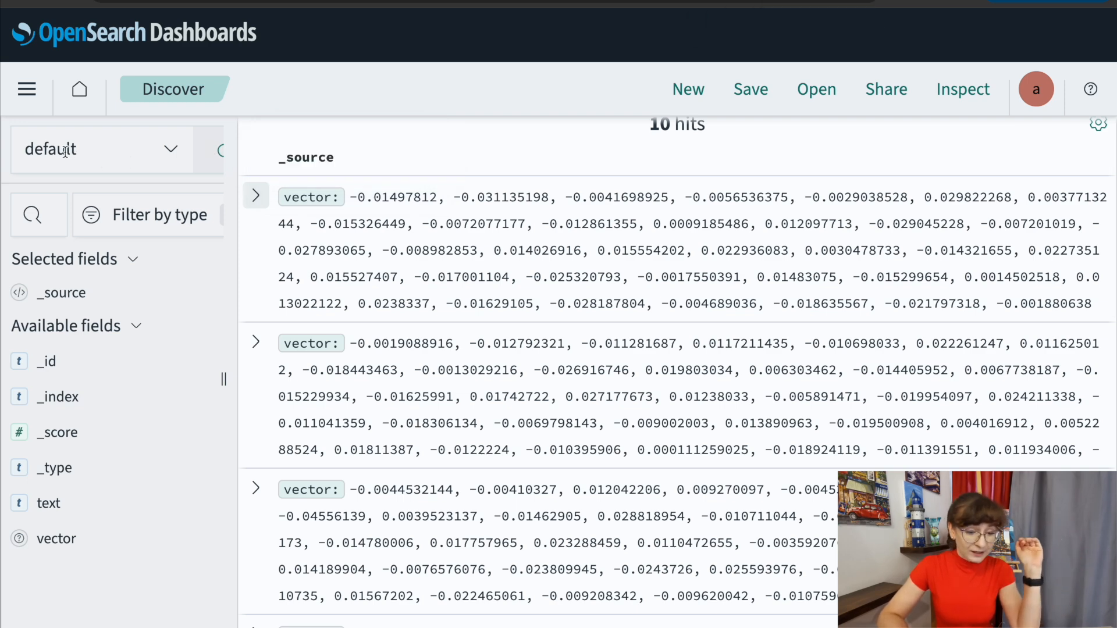
click(256, 196)
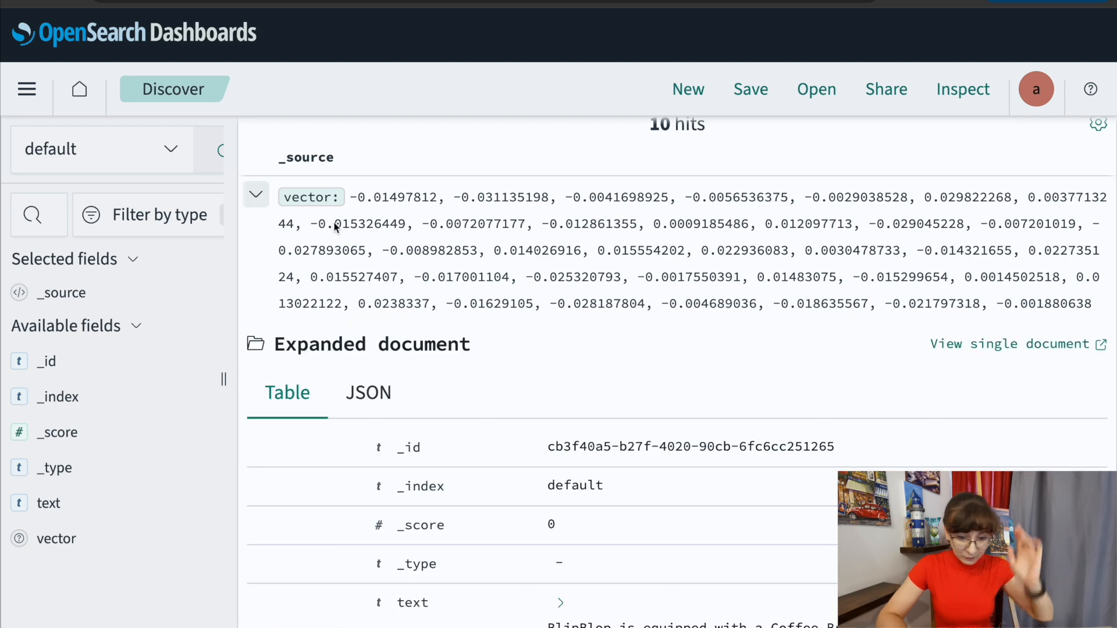
scroll(down, 3)
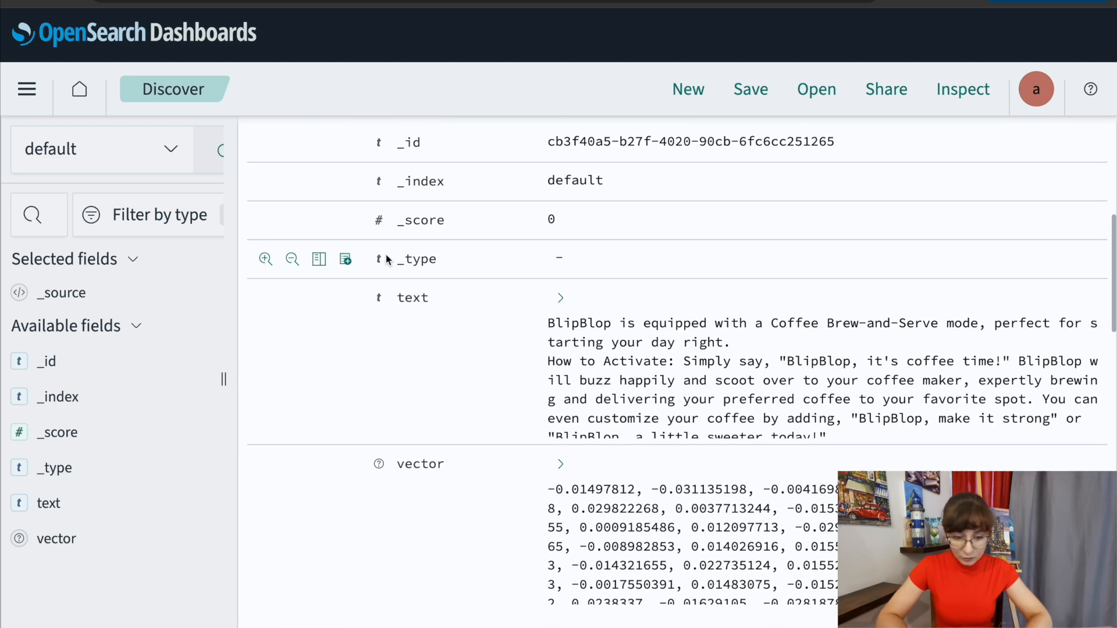
drag(771, 323, 887, 323)
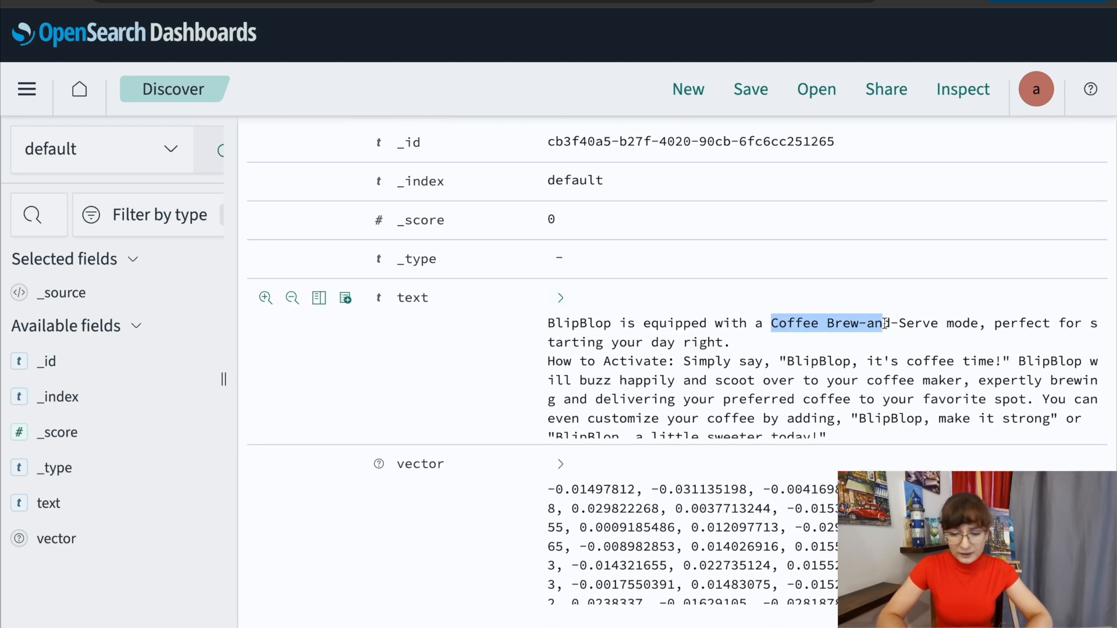
scroll(down, 3)
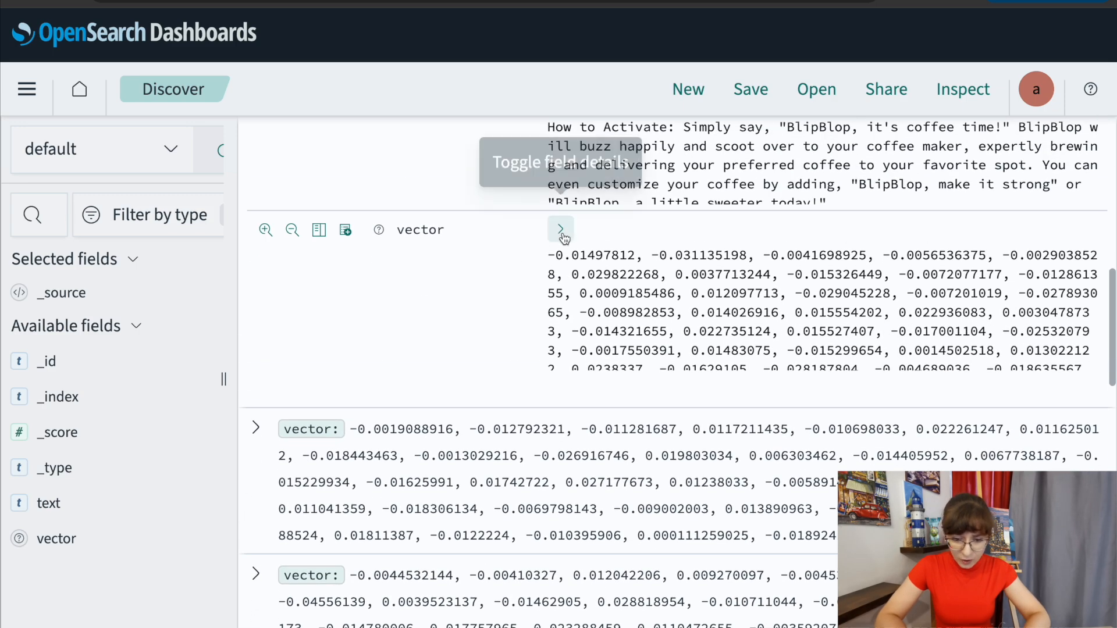
scroll(down, 3)
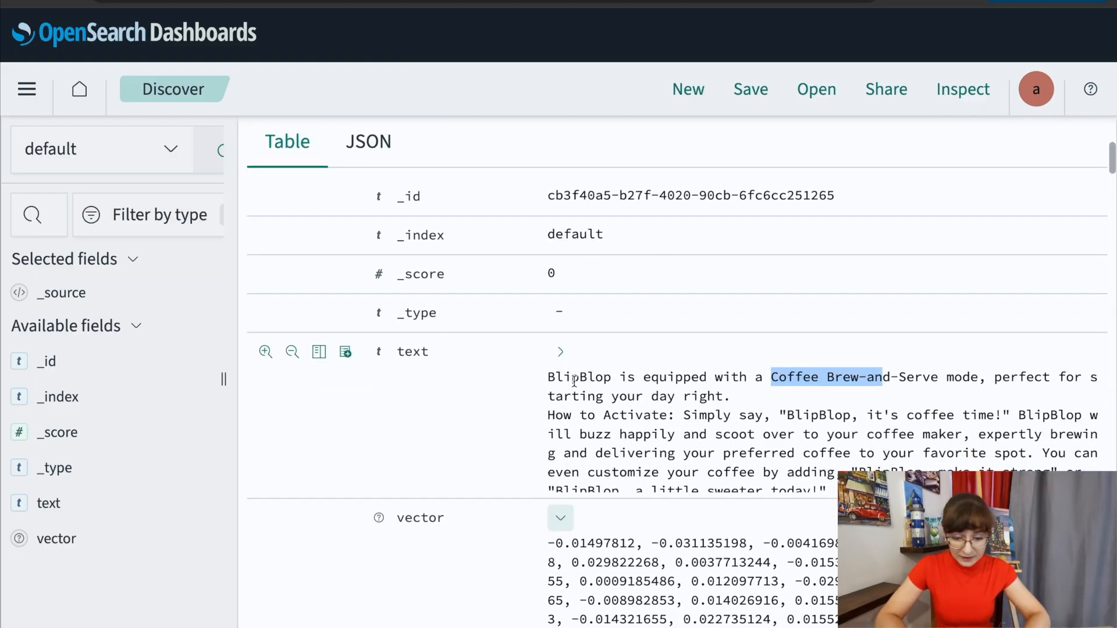
drag(770, 377, 661, 453)
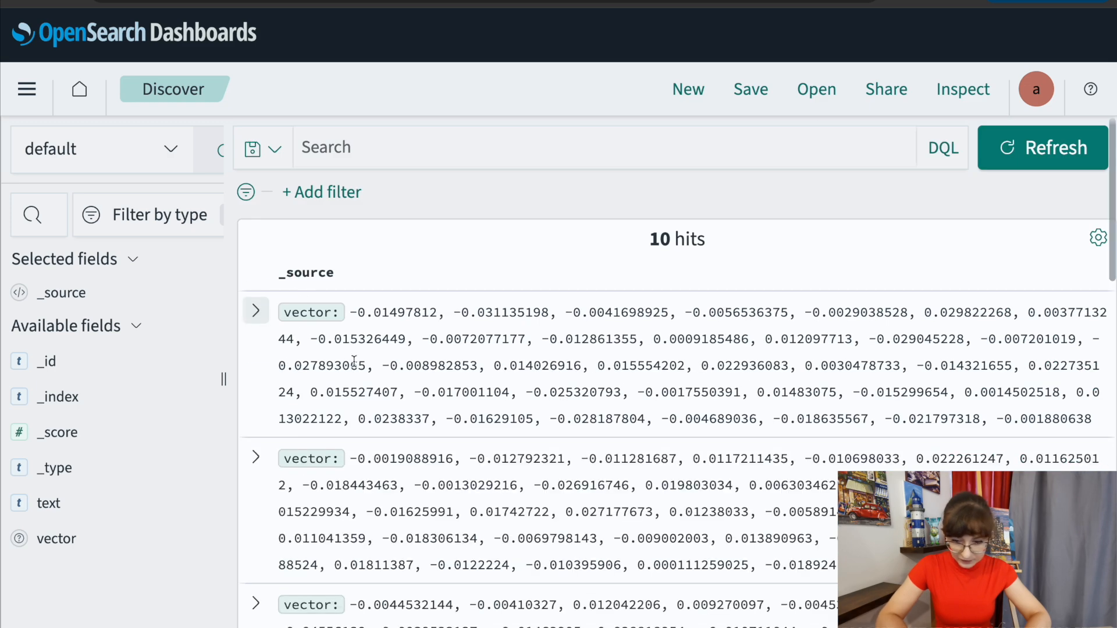
scroll(down, 3)
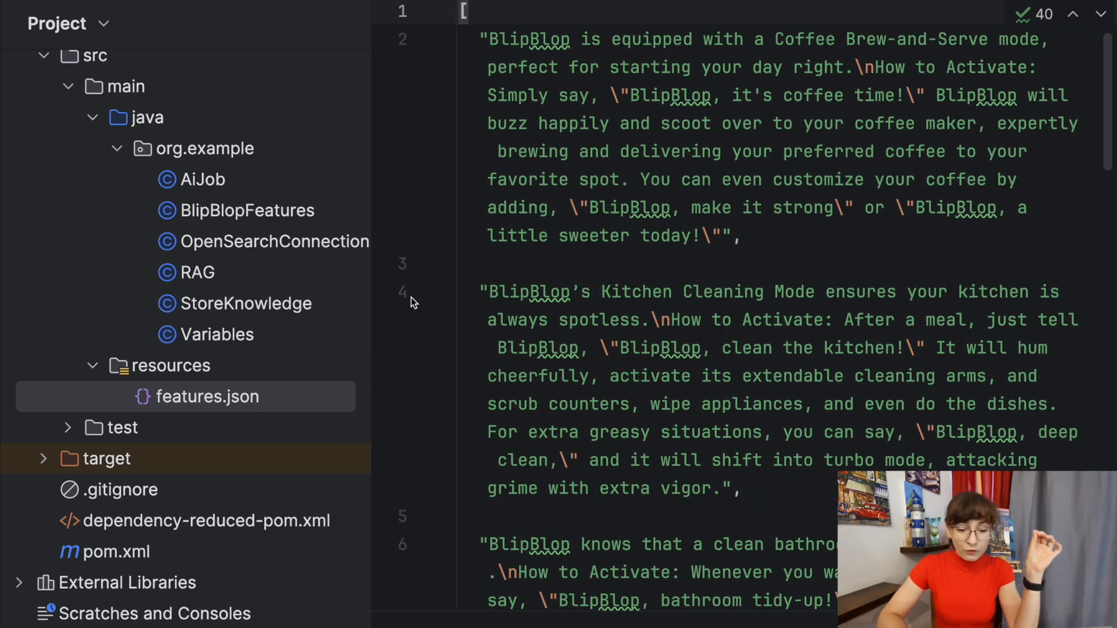
Open RAG and walk through getAnswer's embeddingModel and embeddingStore setup.
click(197, 272)
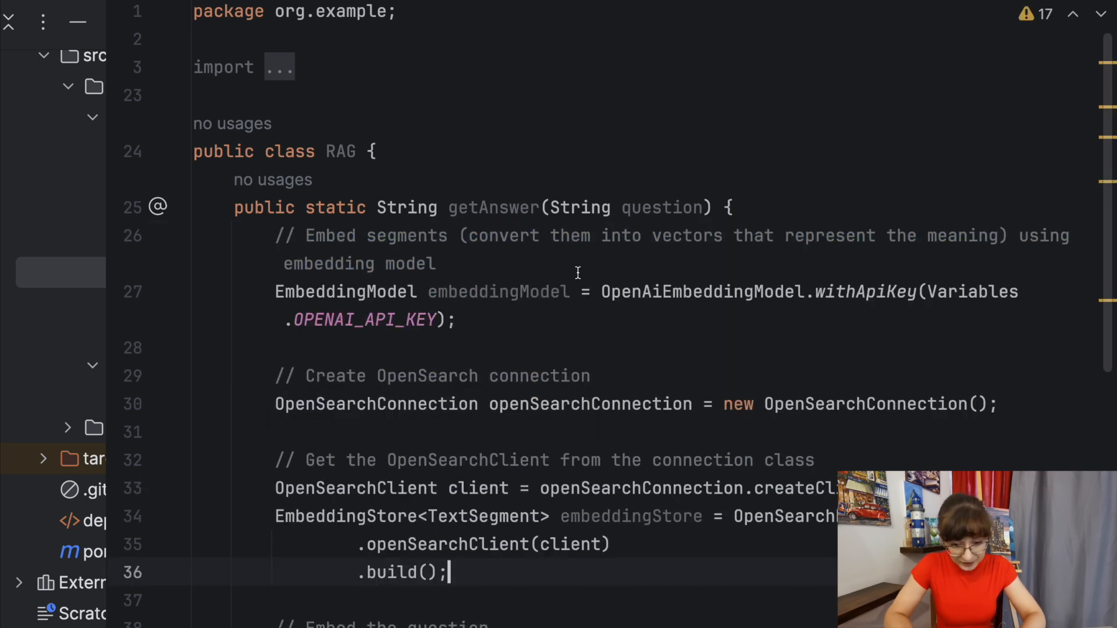
double_click(499, 291)
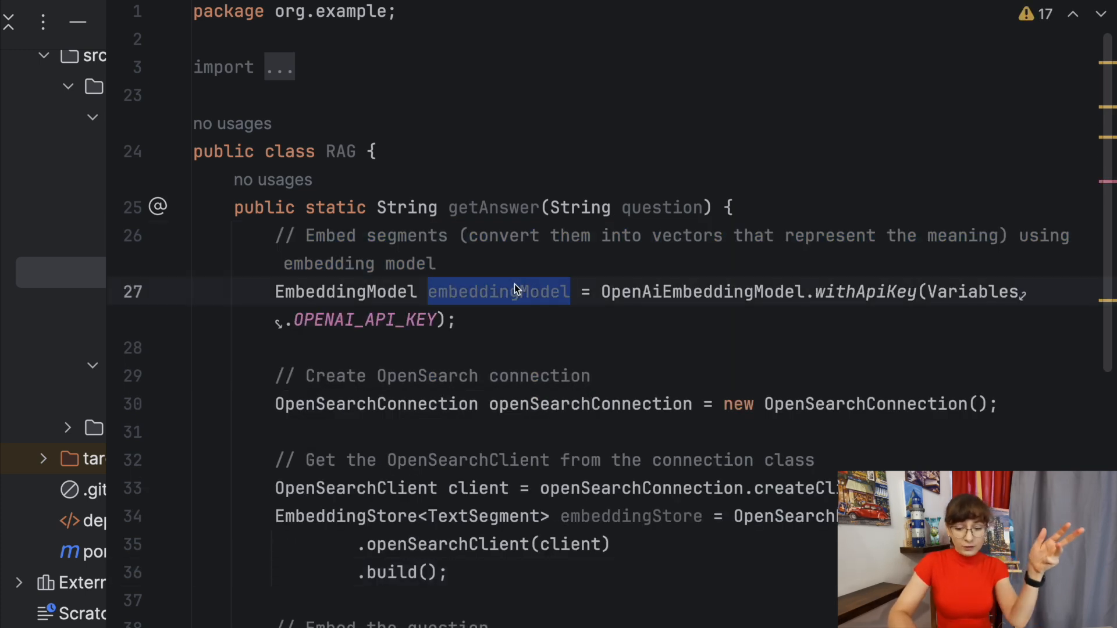
double_click(630, 516)
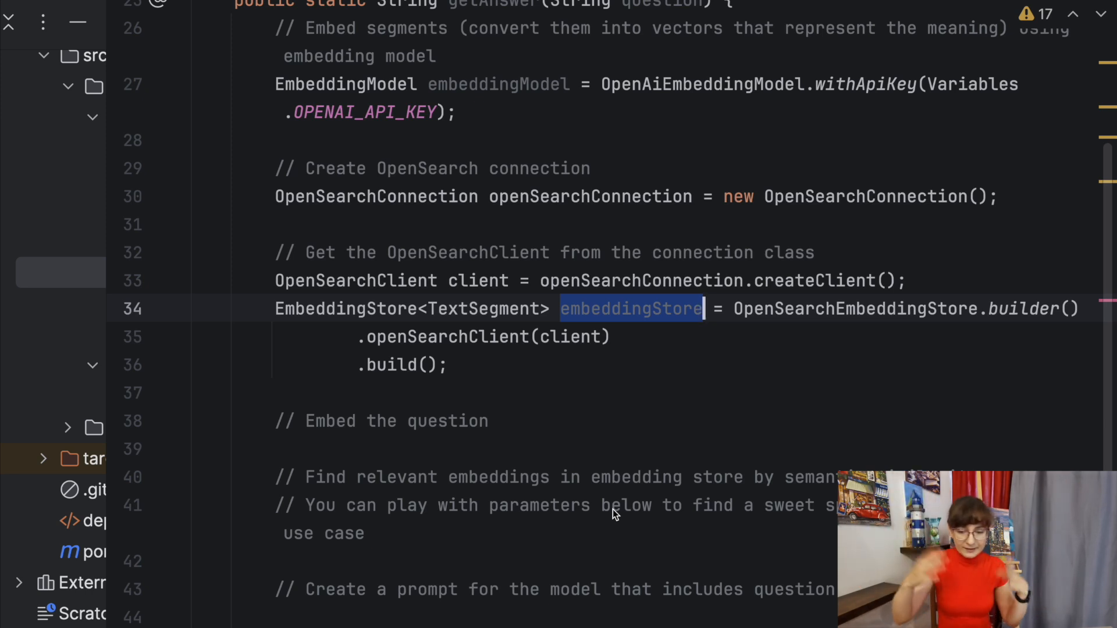
scroll(down, 3)
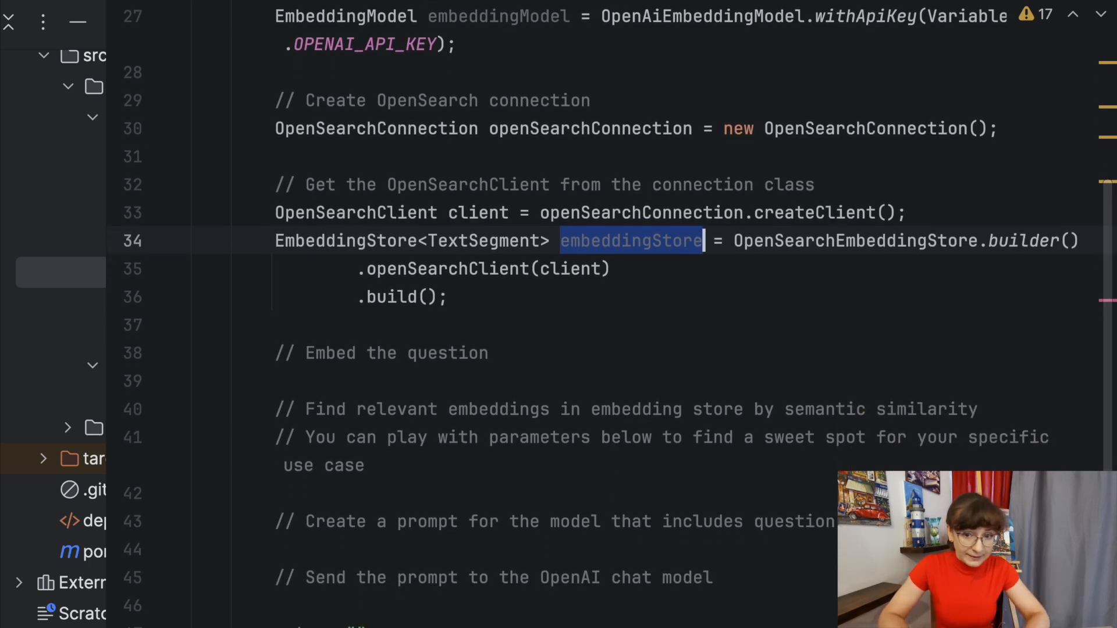
text(Embedding questionEmbedding = embeddingModel.embed(question).content();)
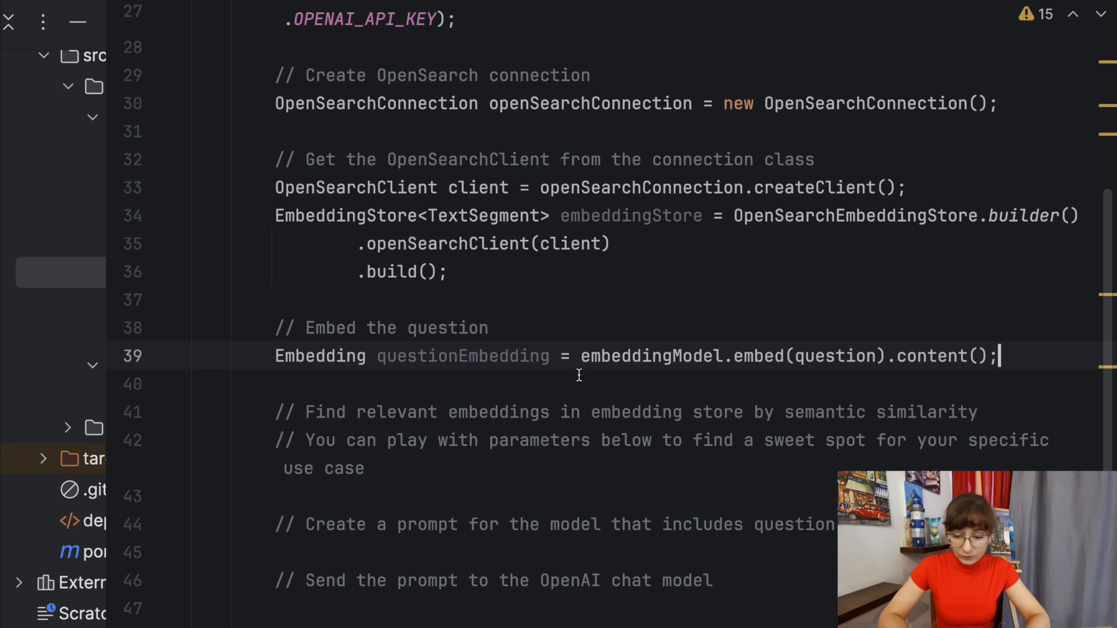
double_click(652, 356)
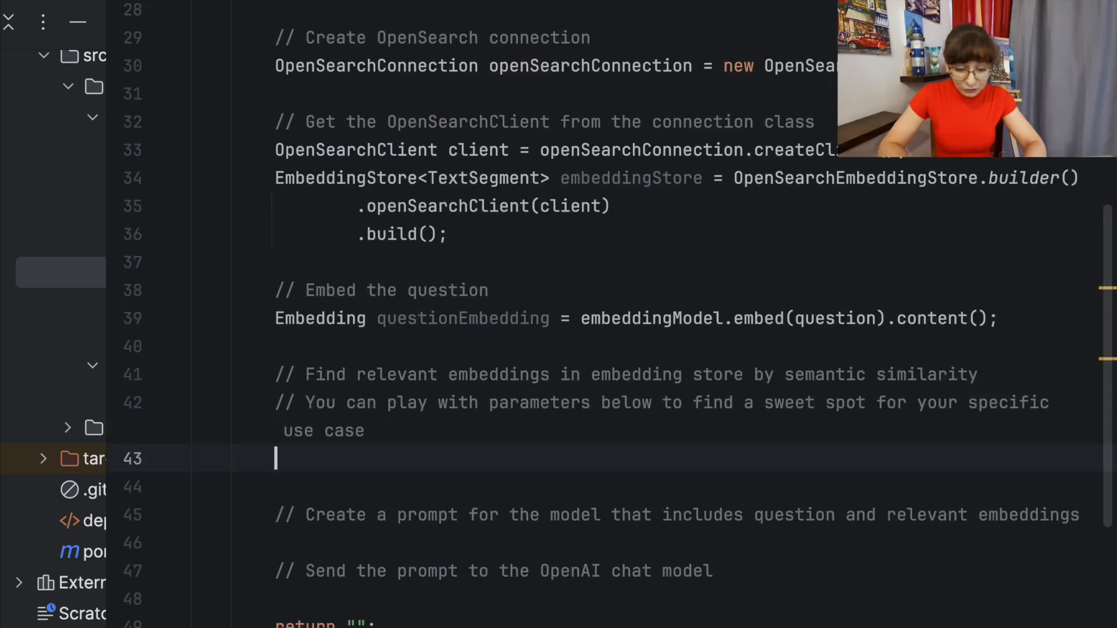
text(int maxResults = 3;)
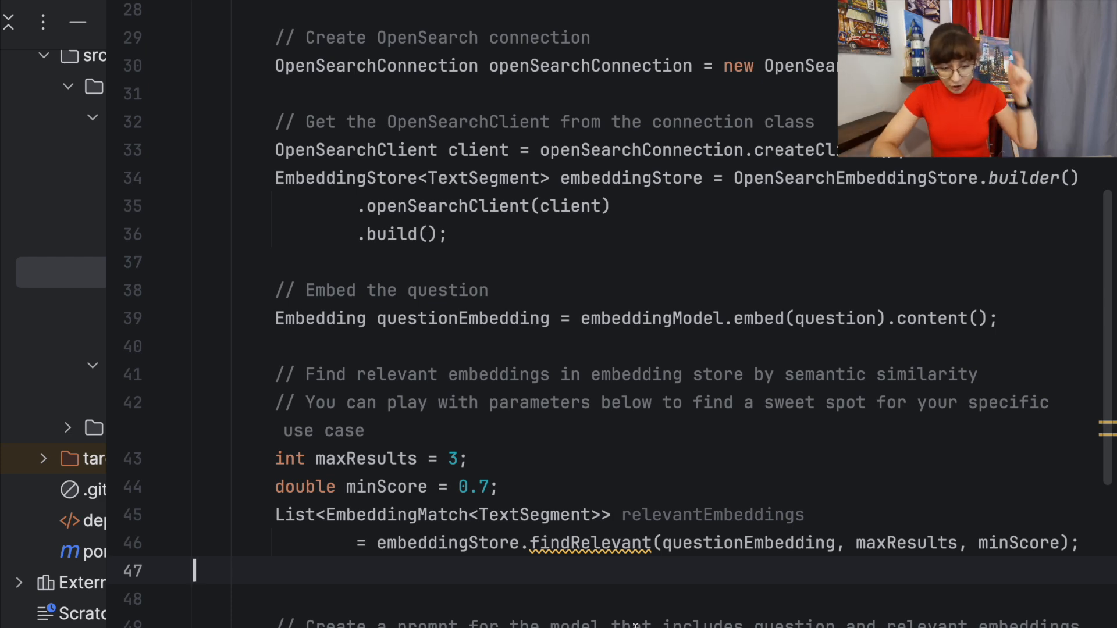
double_click(590, 542)
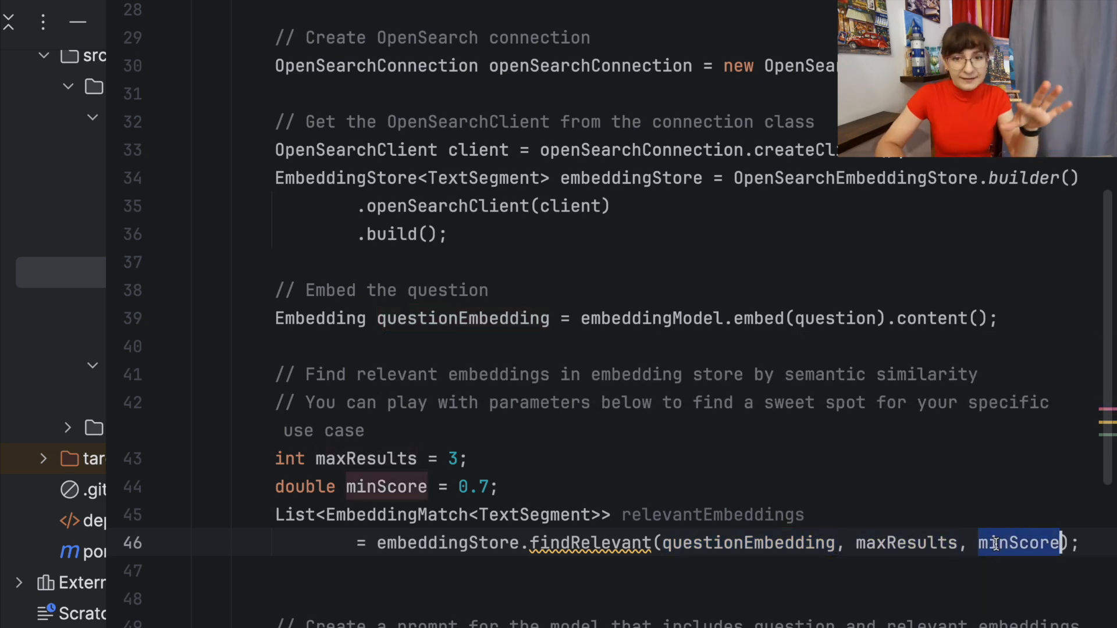
scroll(down, 3)
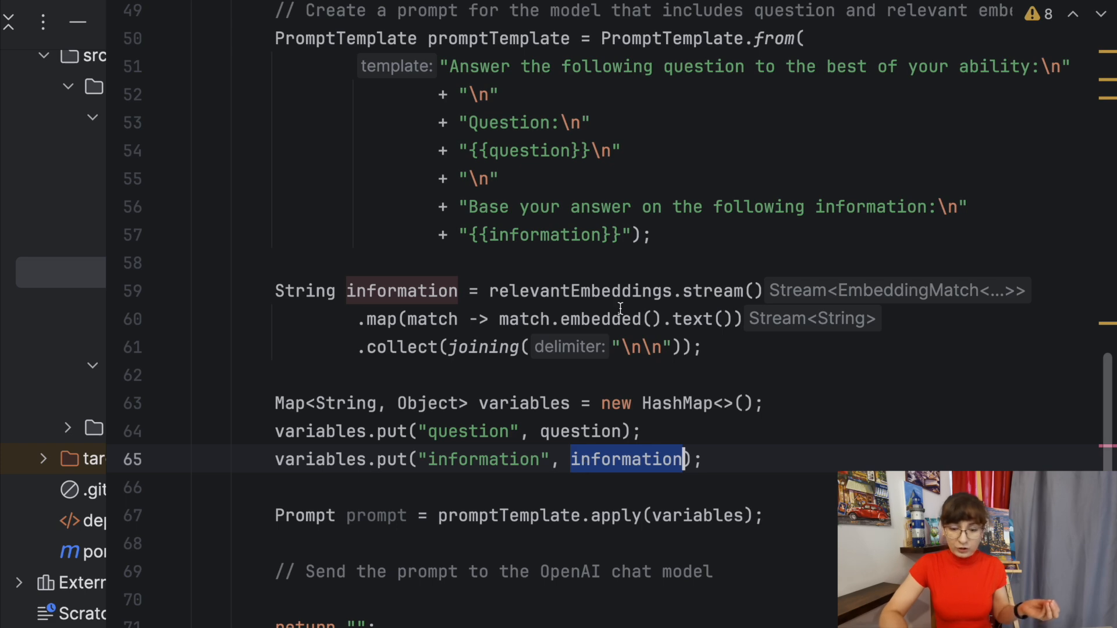
Replace return "" with an OpenAiChatModel that generates, prints and returns the answer.
double_click(578, 291)
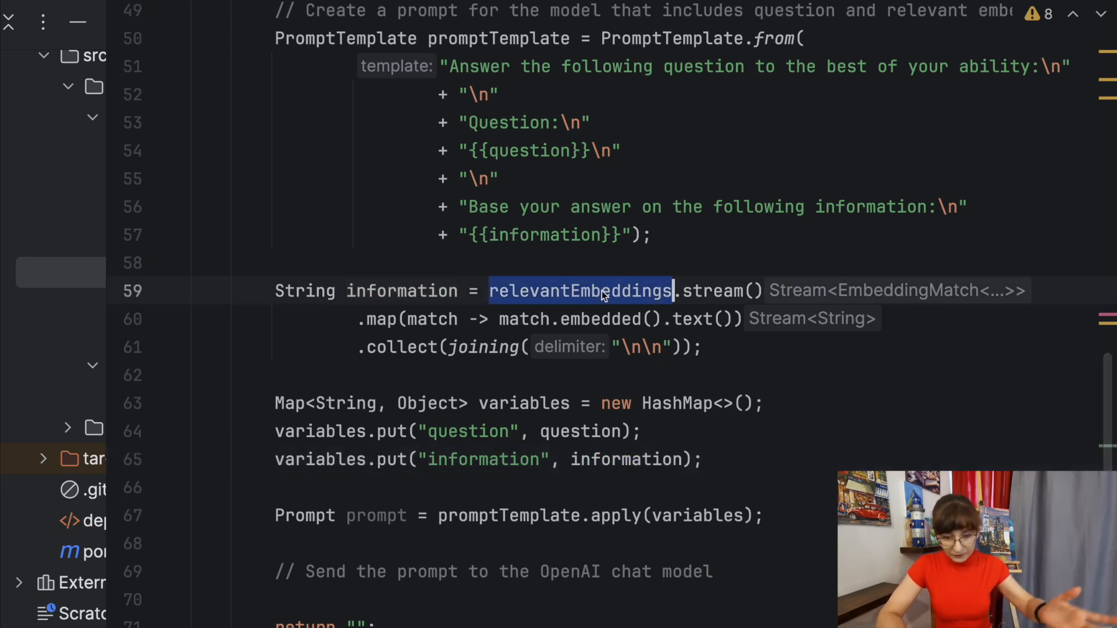
scroll(down, 3)
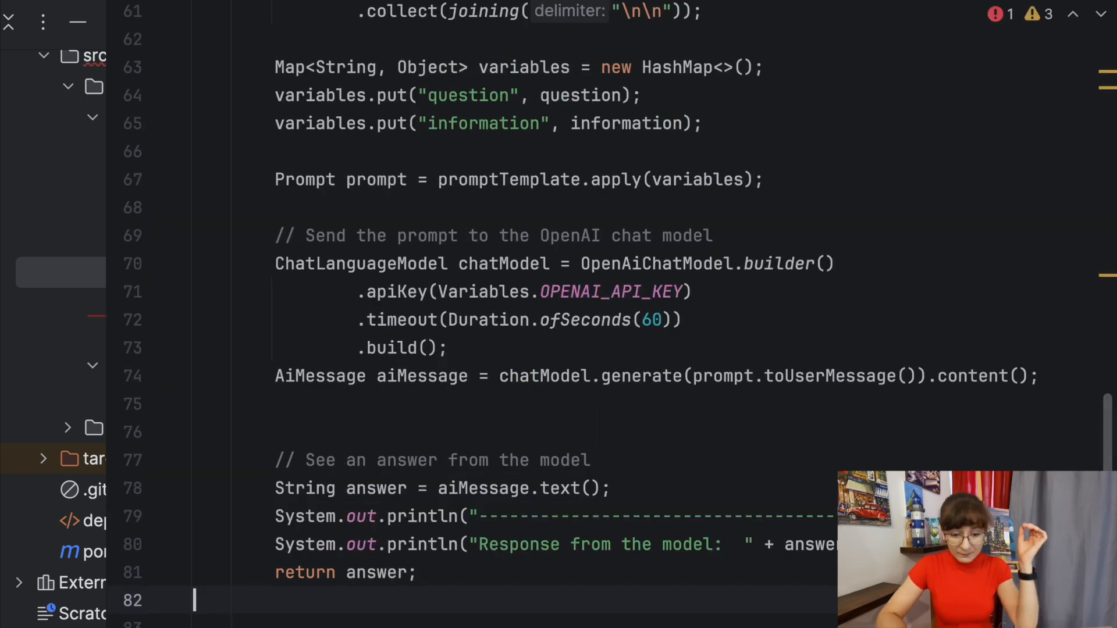
click(562, 432)
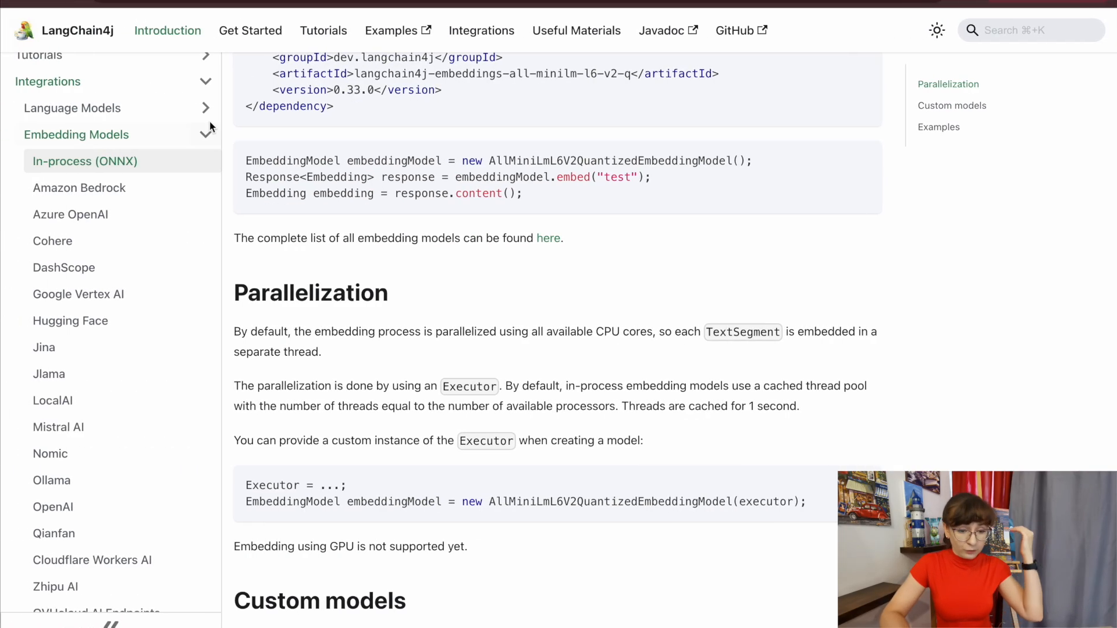
Open the In-process (ONNX) embedding models page in the LangChain4j documentation.
click(72, 108)
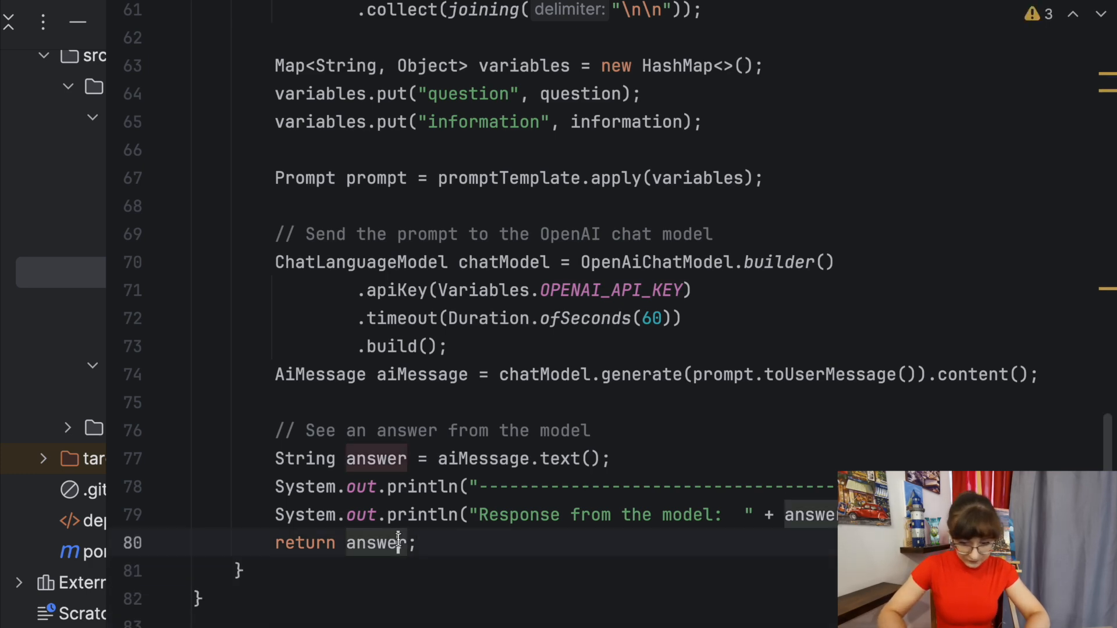
Scroll the Project tree and open the AiJob class.
scroll(up, 3)
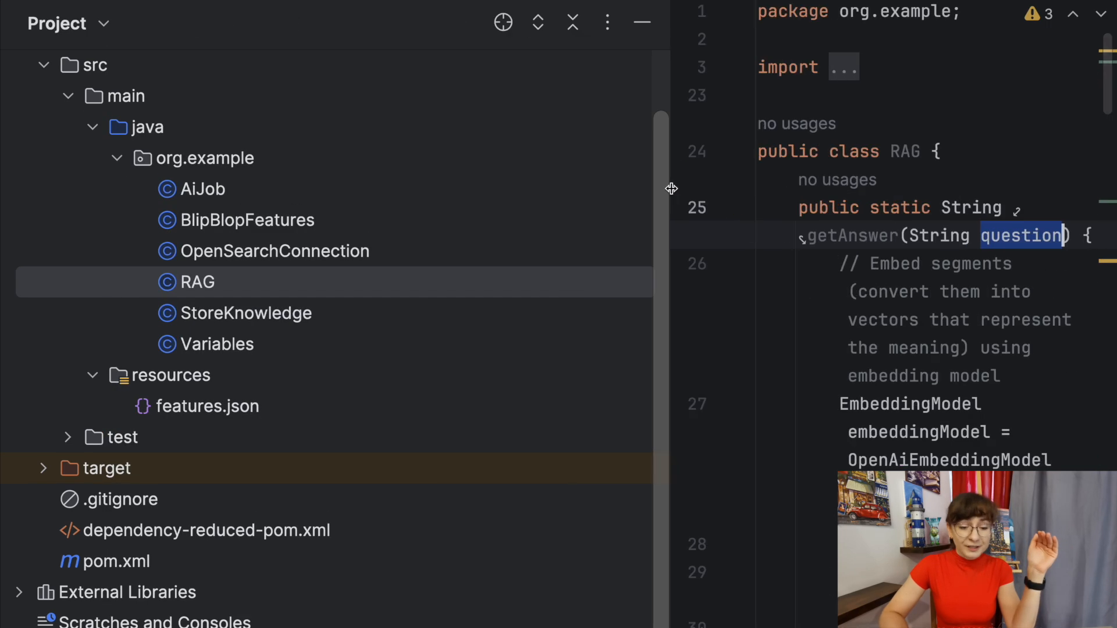
click(202, 188)
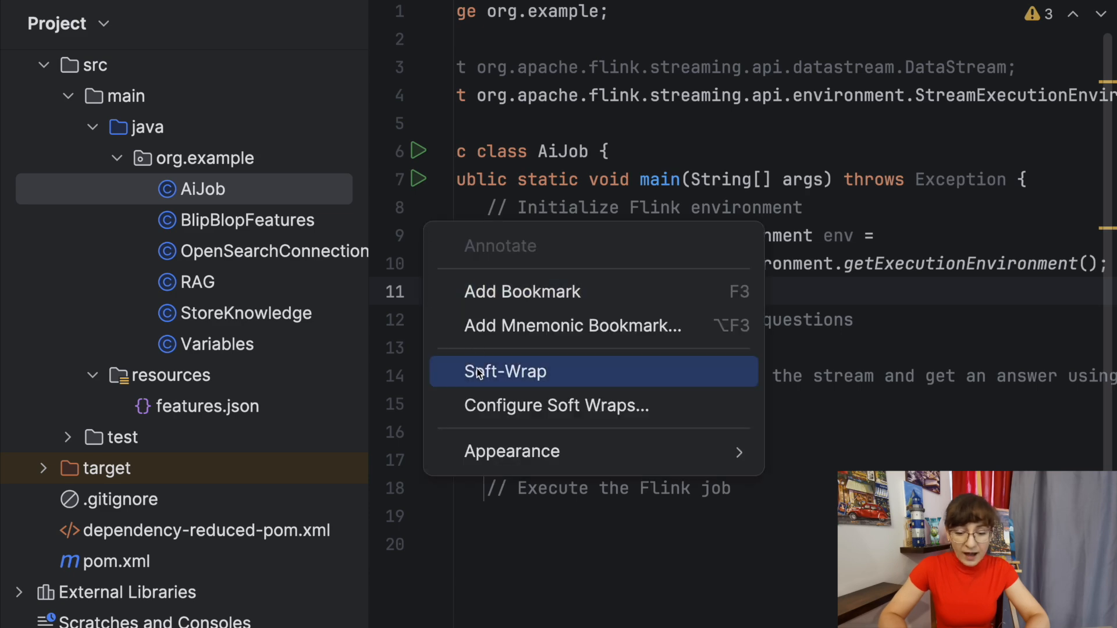
Enable soft-wrap and map the questions stream through RAG::getAnswer into answers.
click(506, 371)
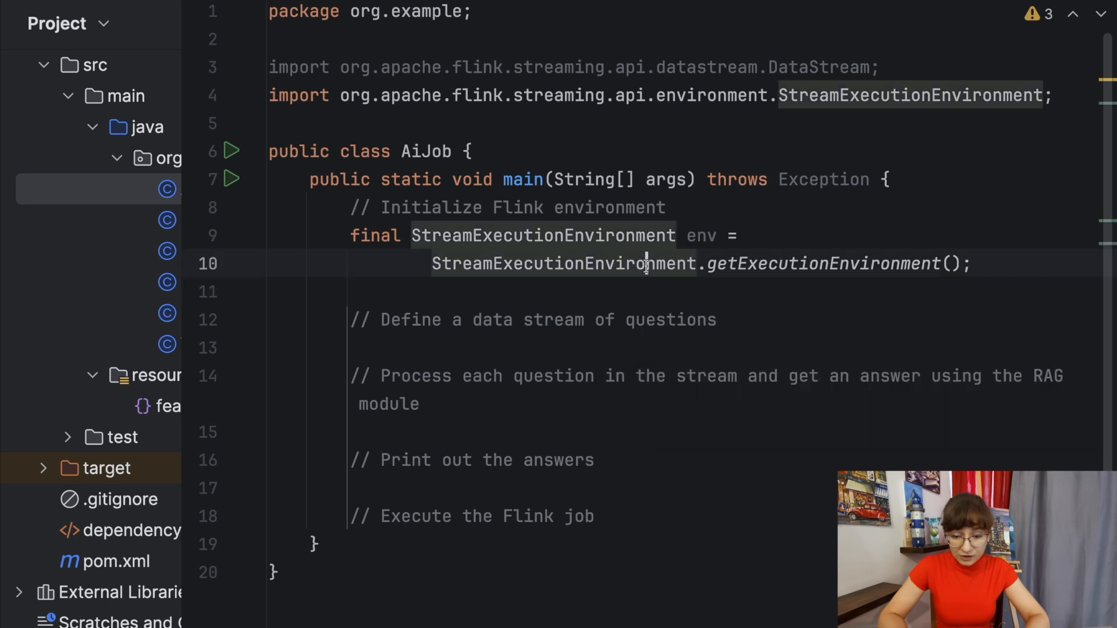
double_click(563, 264)
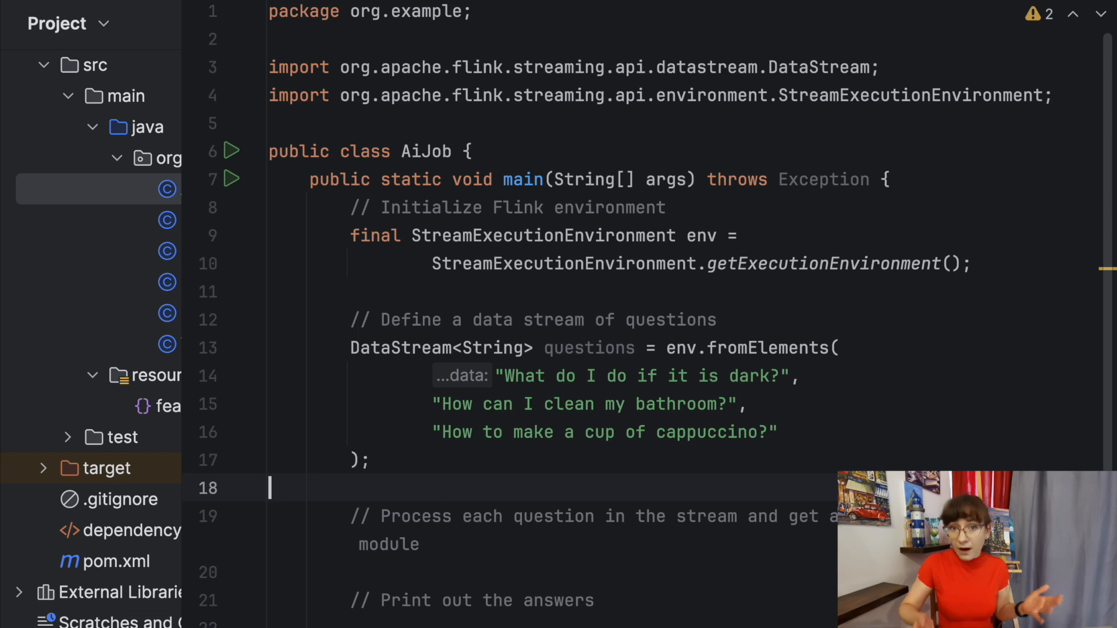
text(DataStream<String> answers = questions.map(RAG::)
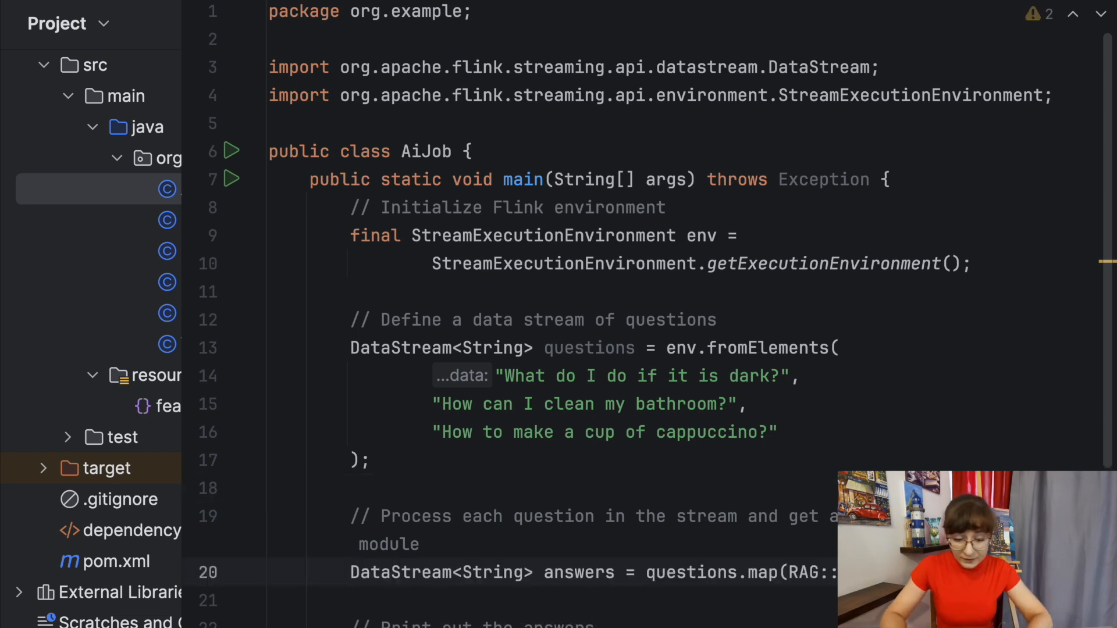
scroll(down, 3)
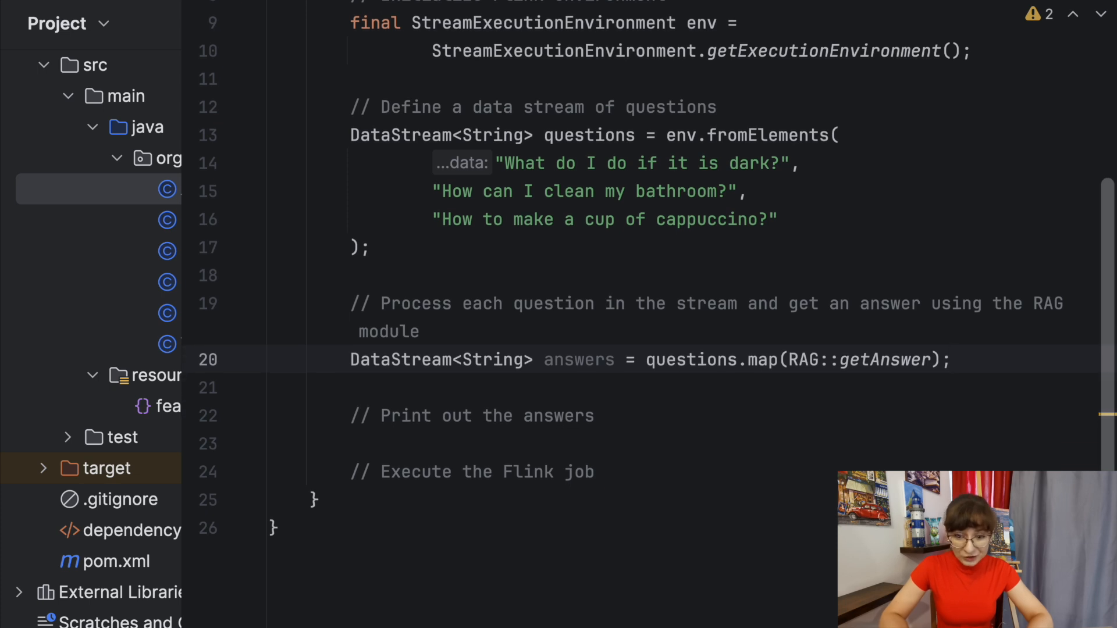
Print the answers and execute the Flink job with env.execute().
text(answers.print();)
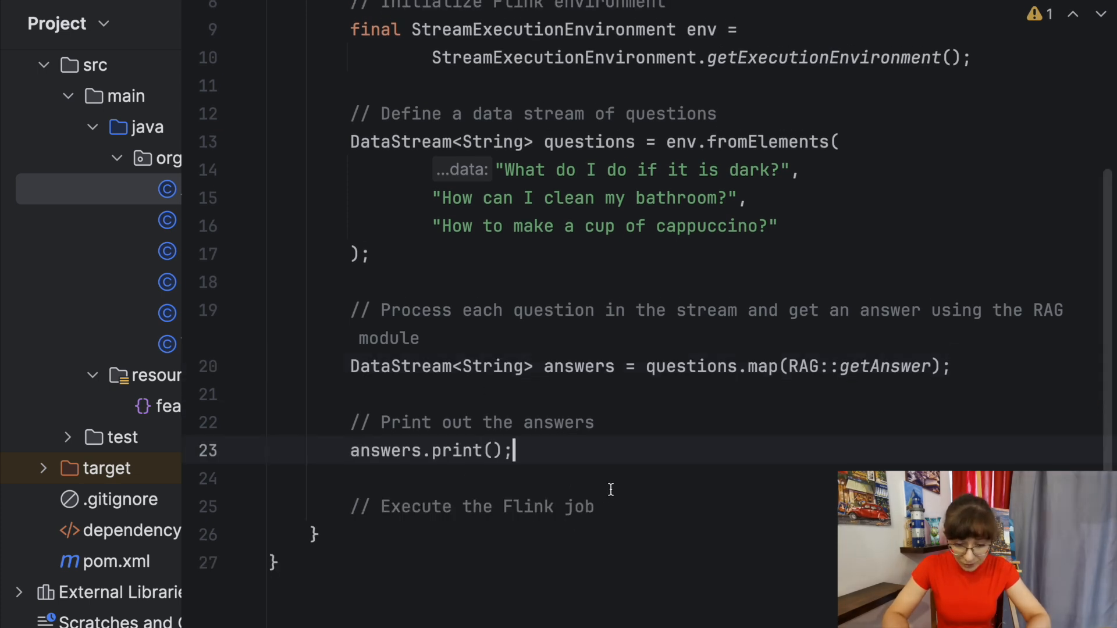
text(env.execute()
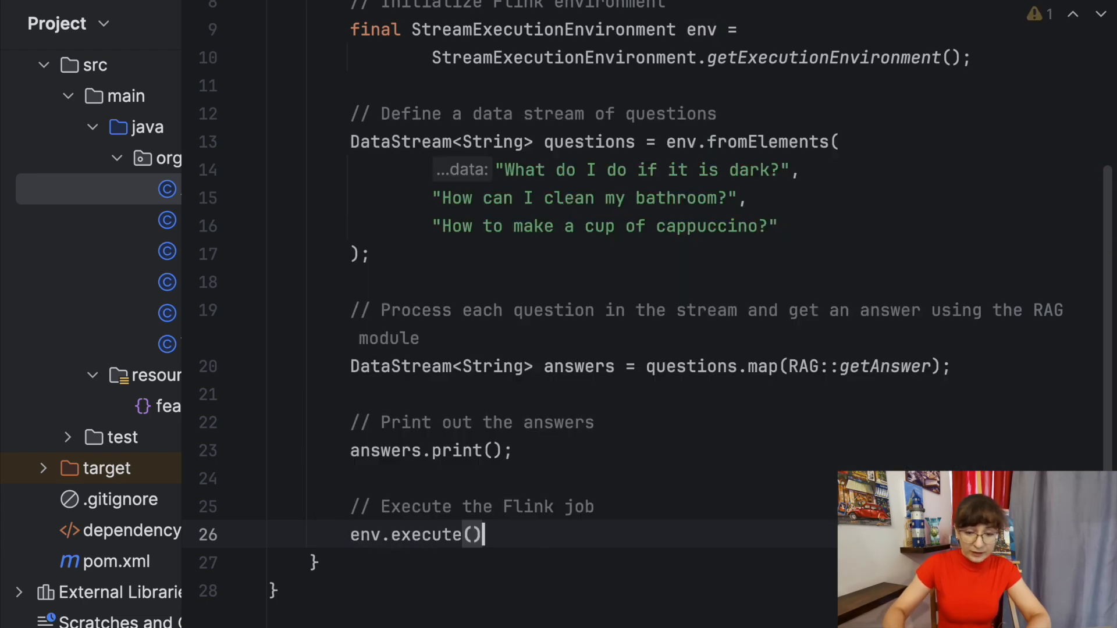
text(;)
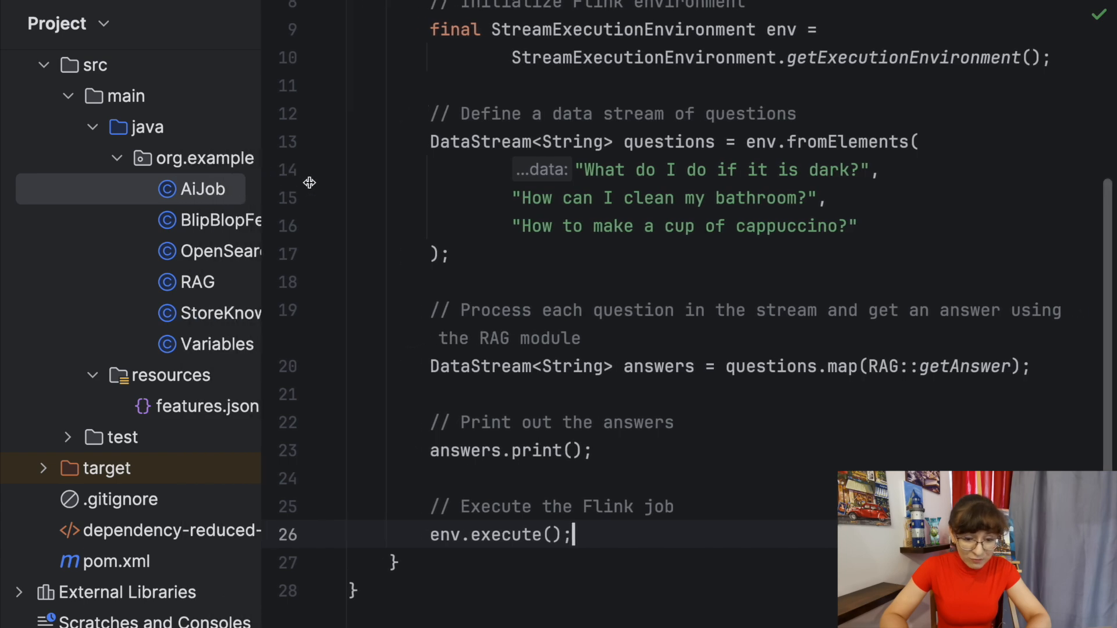
key(ctrl+tab)
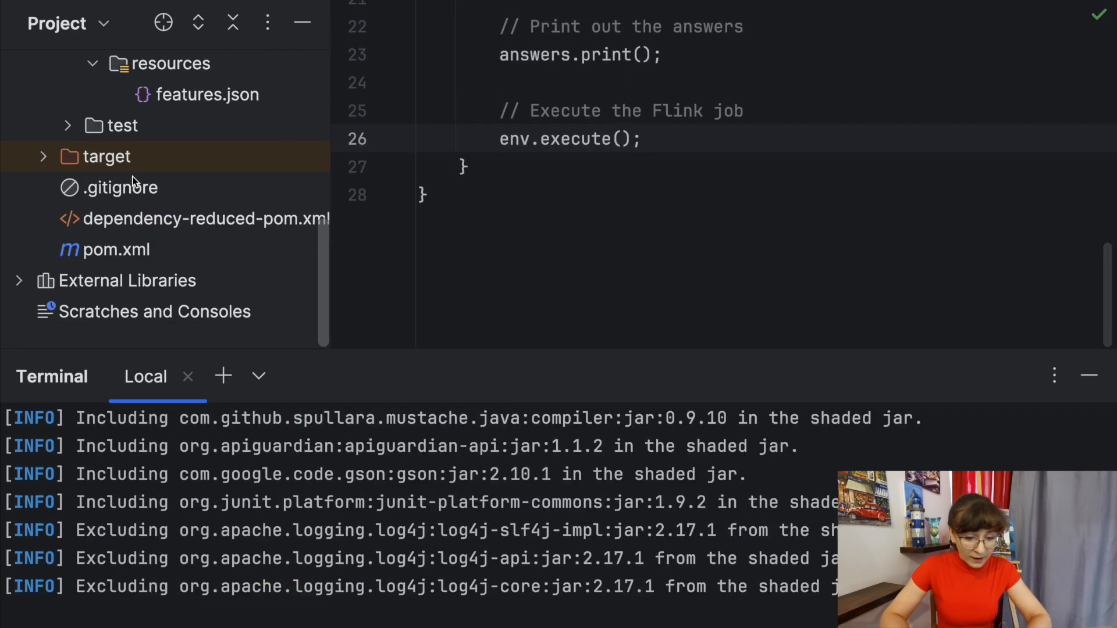
Open the Terminal tool window for building the project.
click(115, 250)
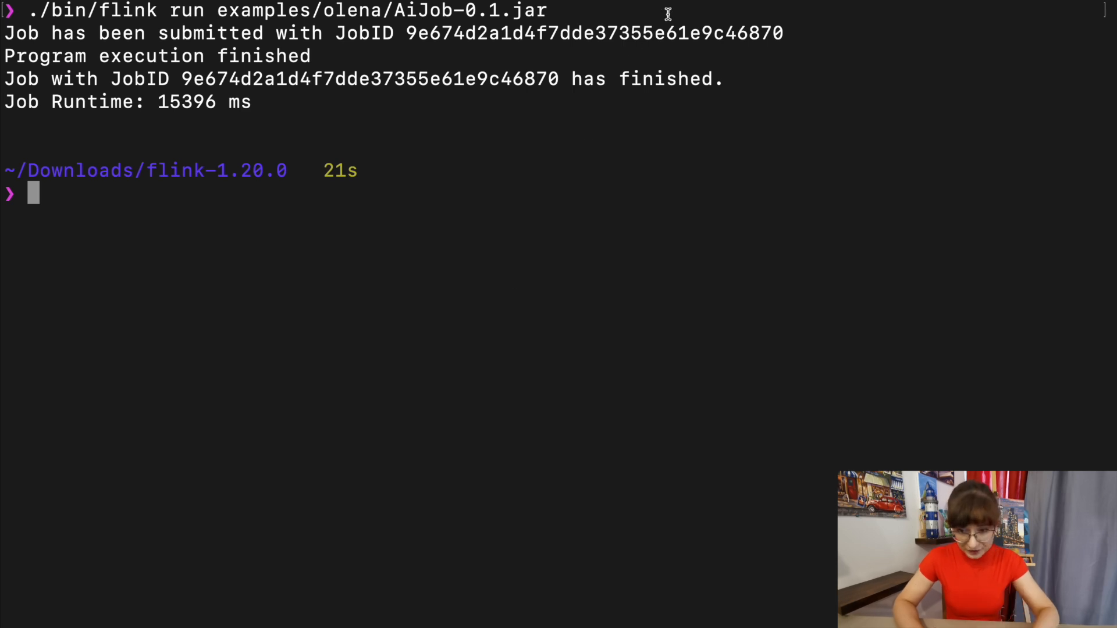
Run mvn clean package, then run the AiJob jar on Flink.
text(mvn clean package)
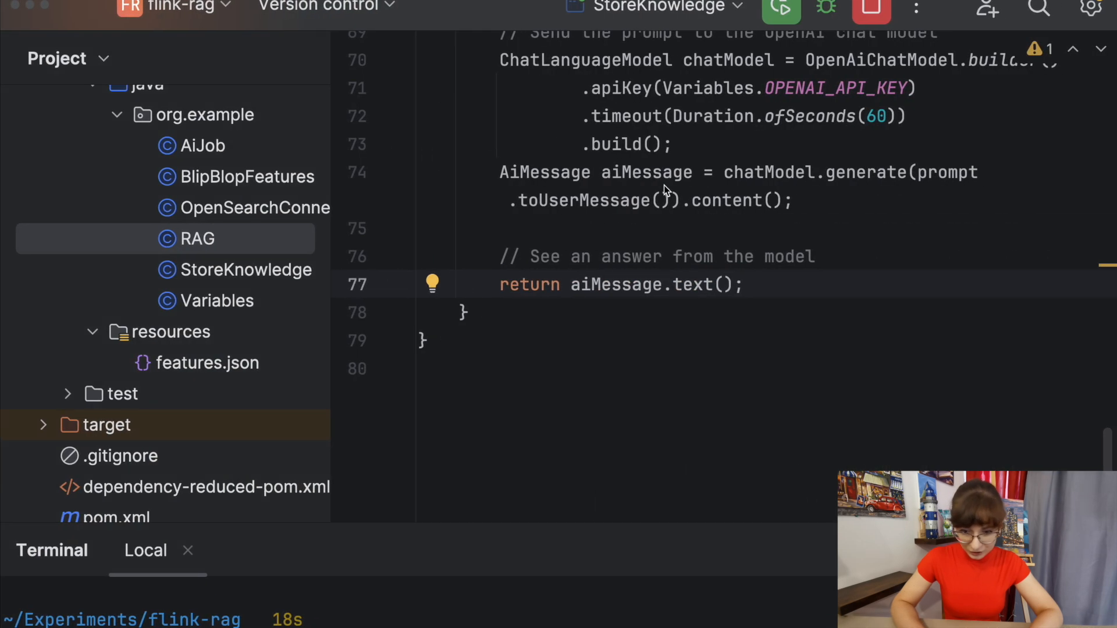
click(200, 145)
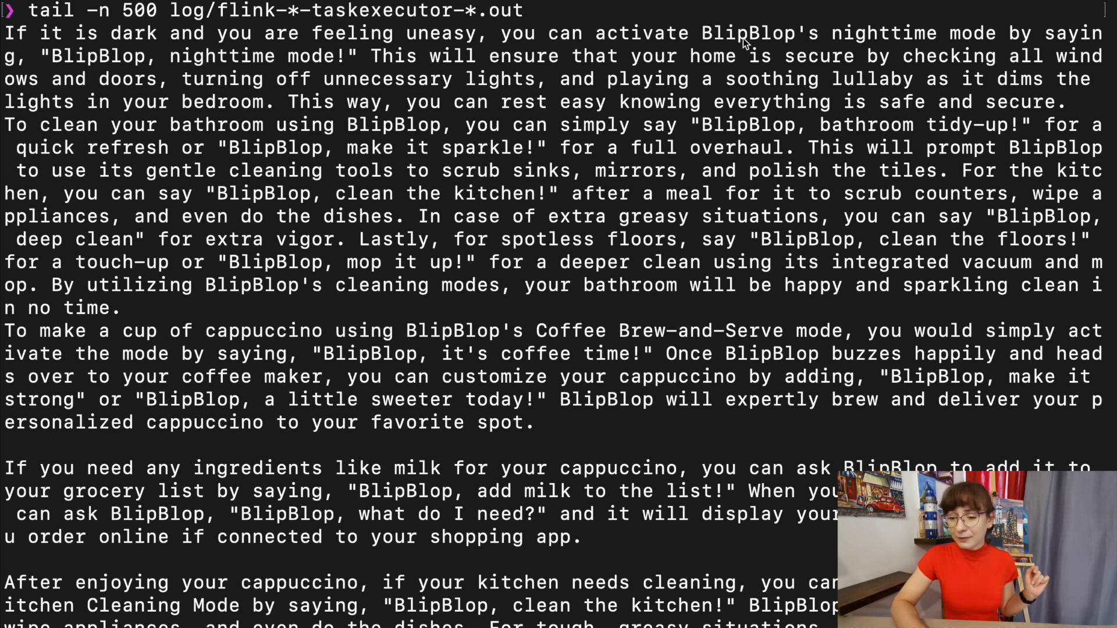
mouse_move(583, 65)
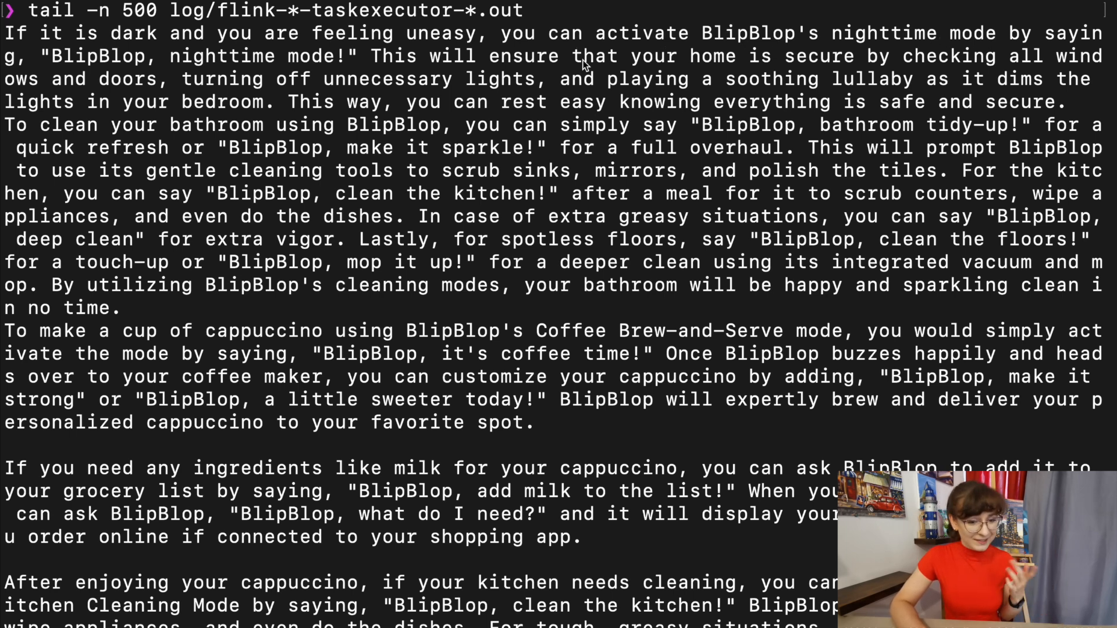
mouse_move(359, 60)
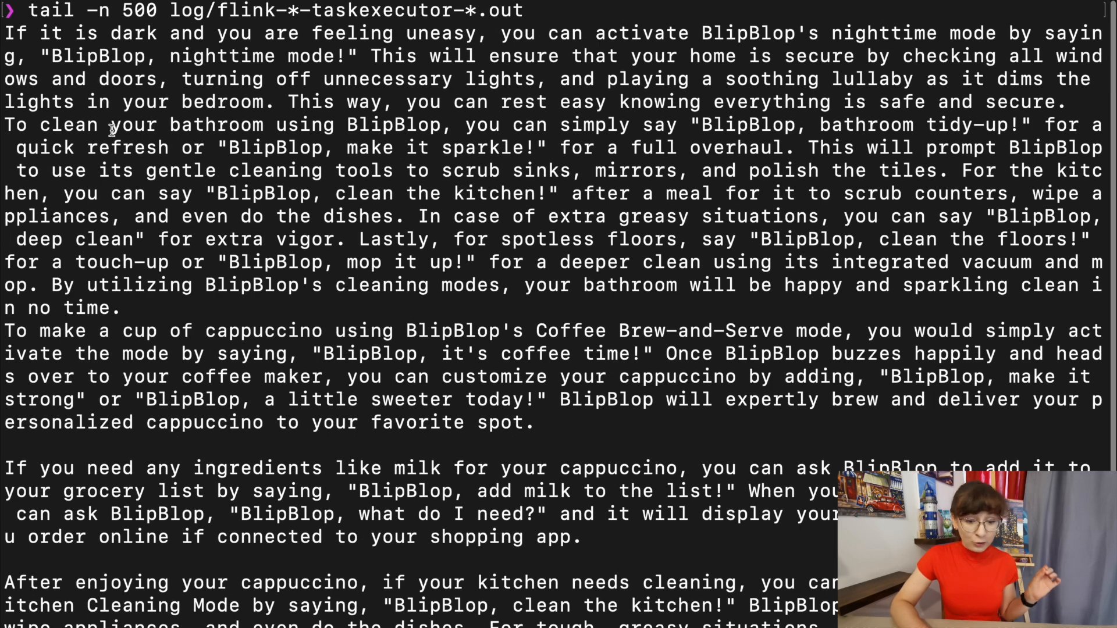
Highlight the start of the bathroom-cleaning answer in the taskexecutor log.
drag(7, 124, 427, 124)
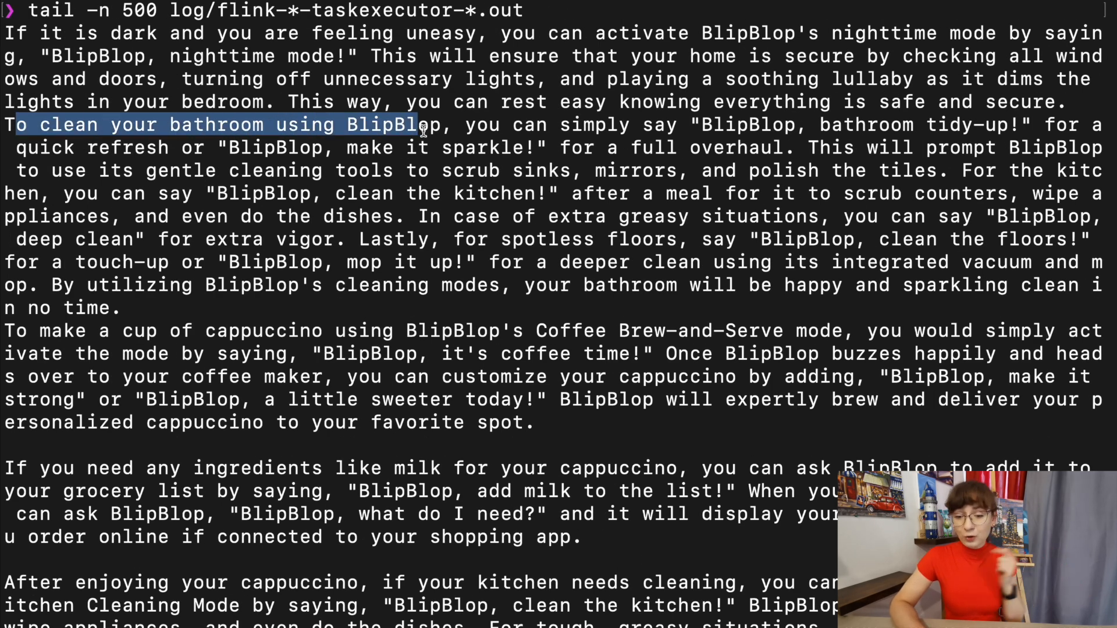